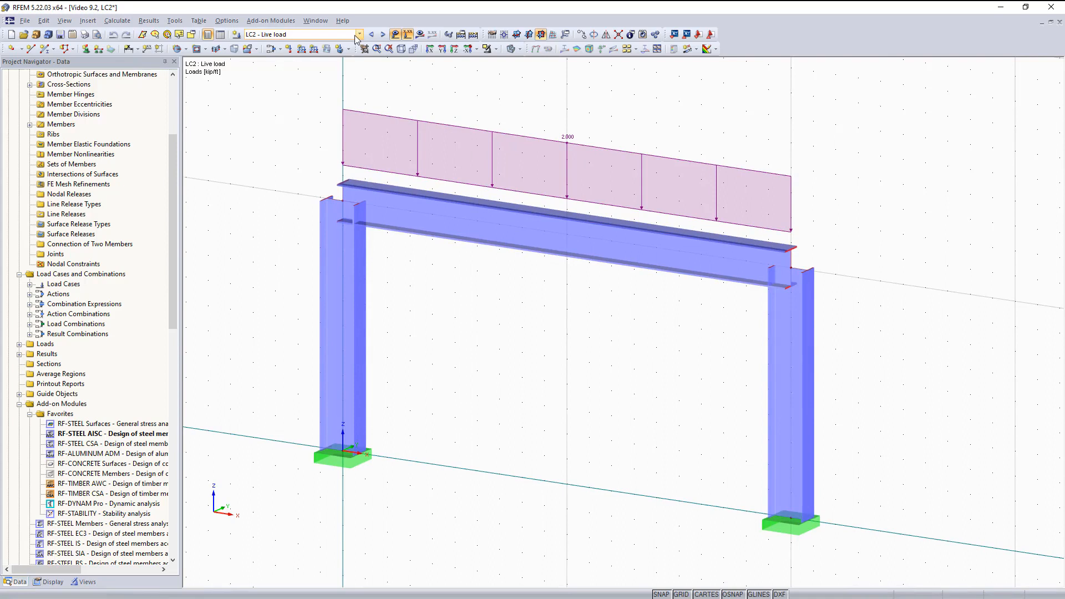
- Check the load case list and leave the frame displayed without load graphics
{"action": "left_click", "coordinate": [359, 34]}
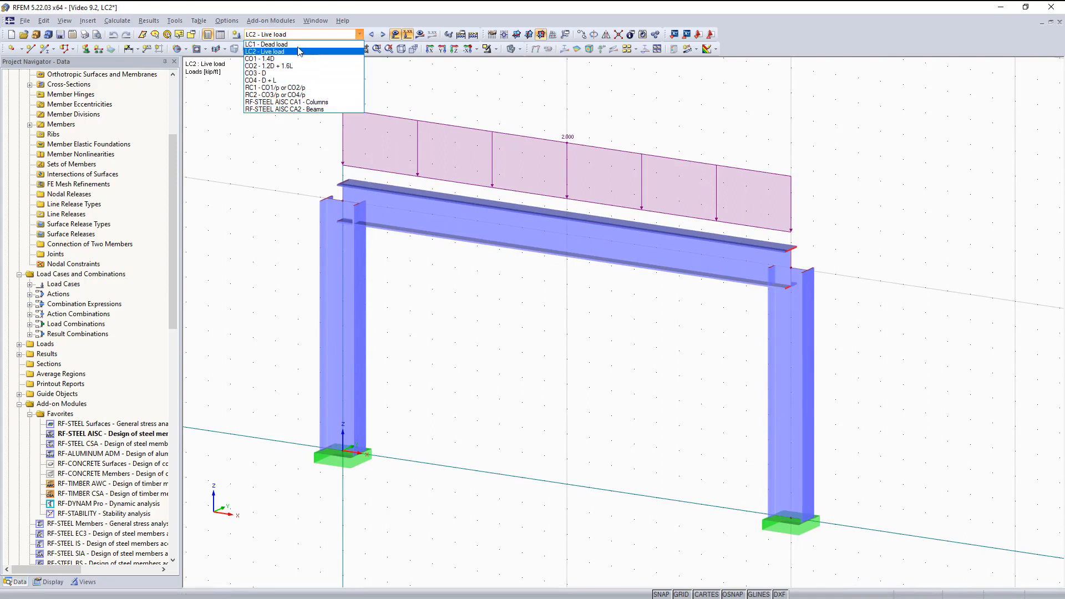
{"action": "mouse_move", "coordinate": [265, 44]}
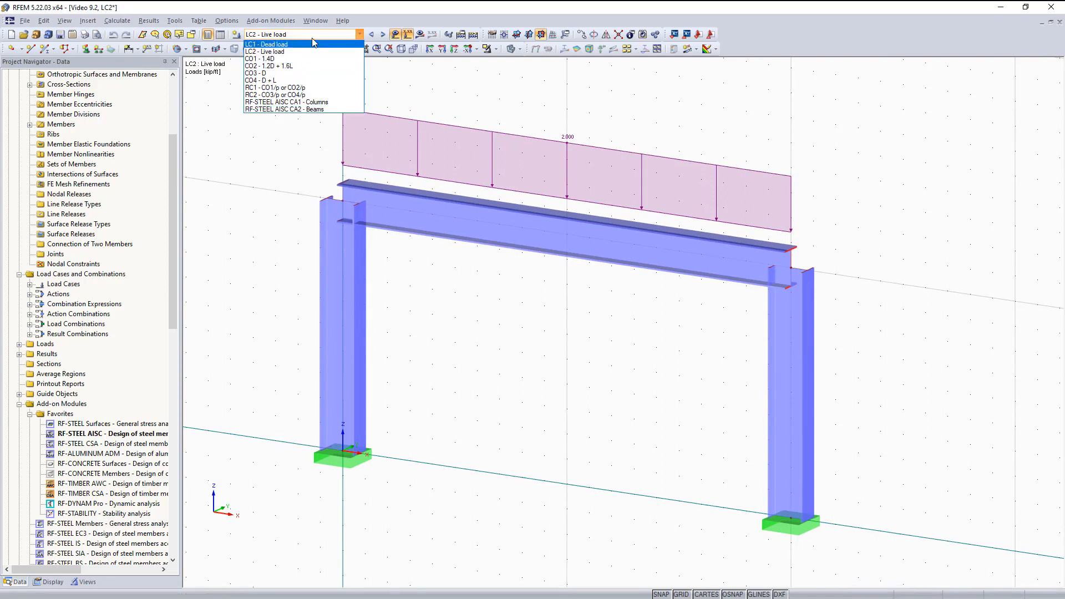
{"action": "left_click", "coordinate": [266, 52]}
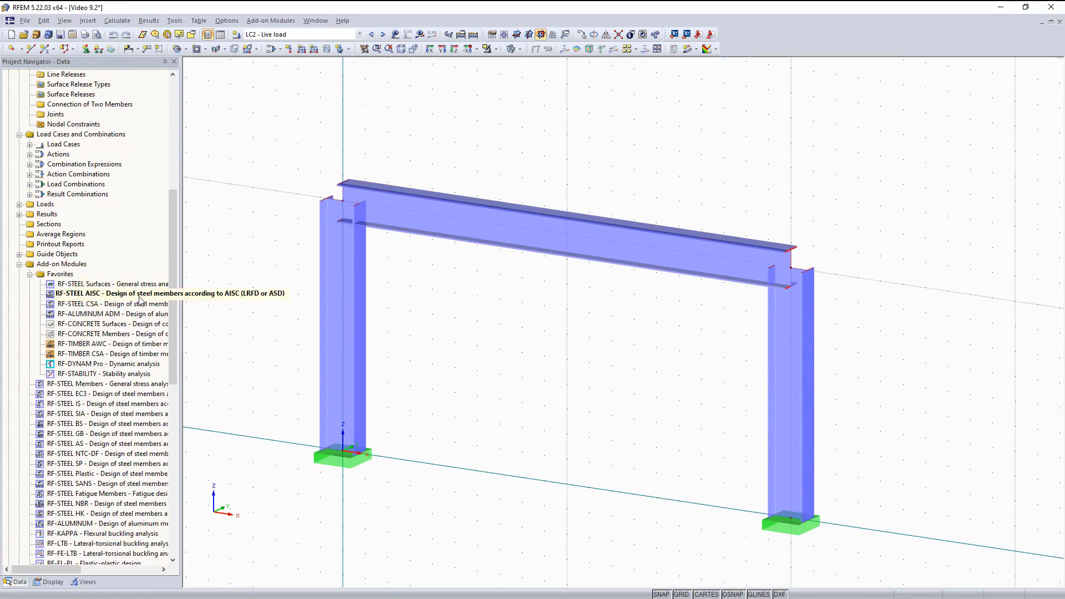
{"action": "mouse_move", "coordinate": [120, 400]}
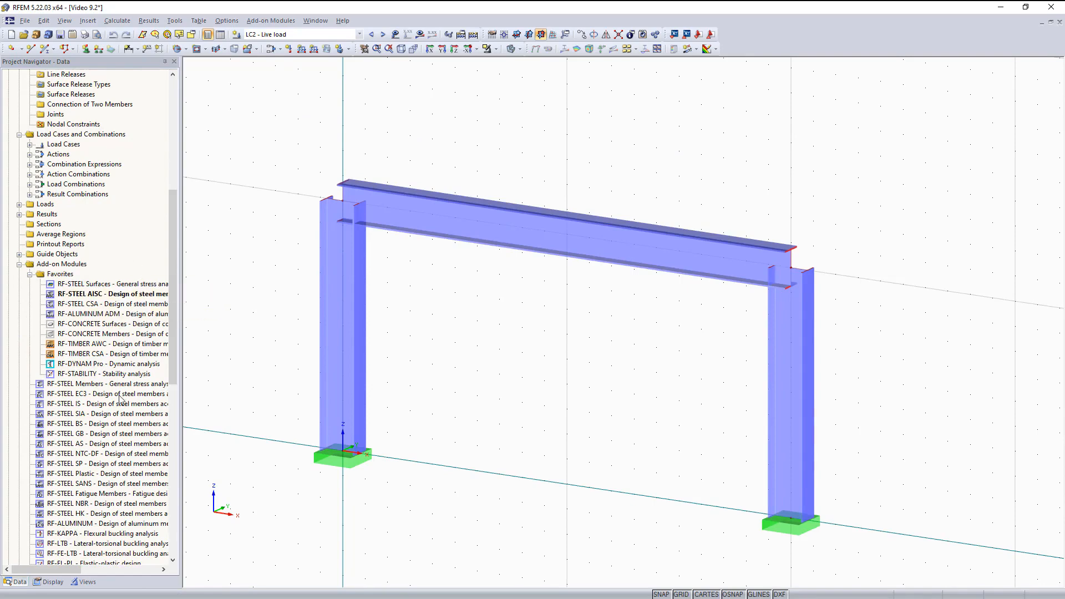
{"action": "mouse_move", "coordinate": [112, 293]}
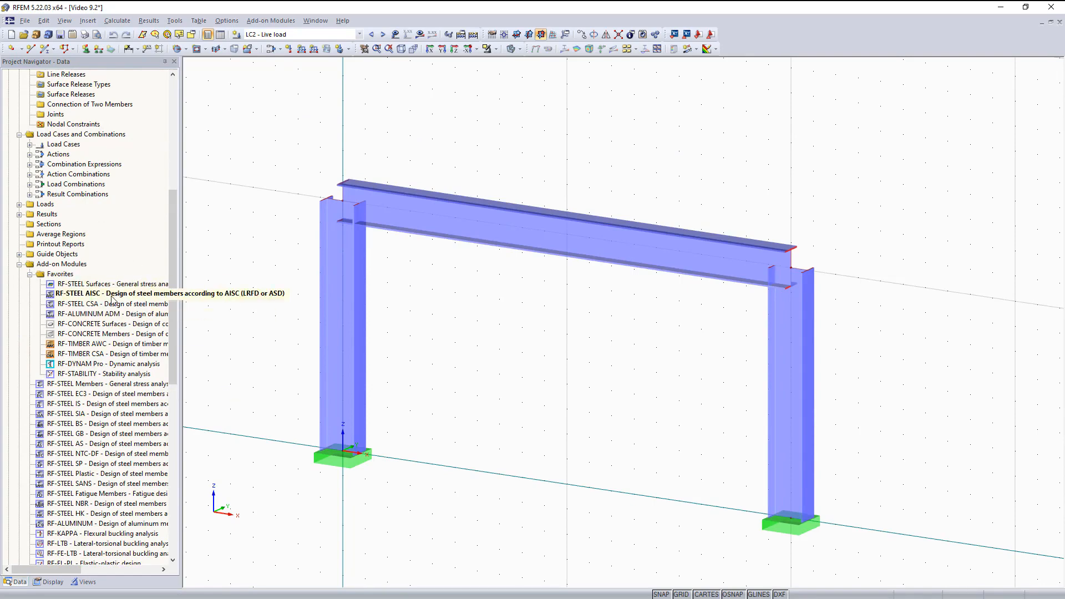
- Start RF-STEEL AISC for members 1,3 and review general data, lateral restraints and design parameters
{"action": "double_click", "coordinate": [114, 293]}
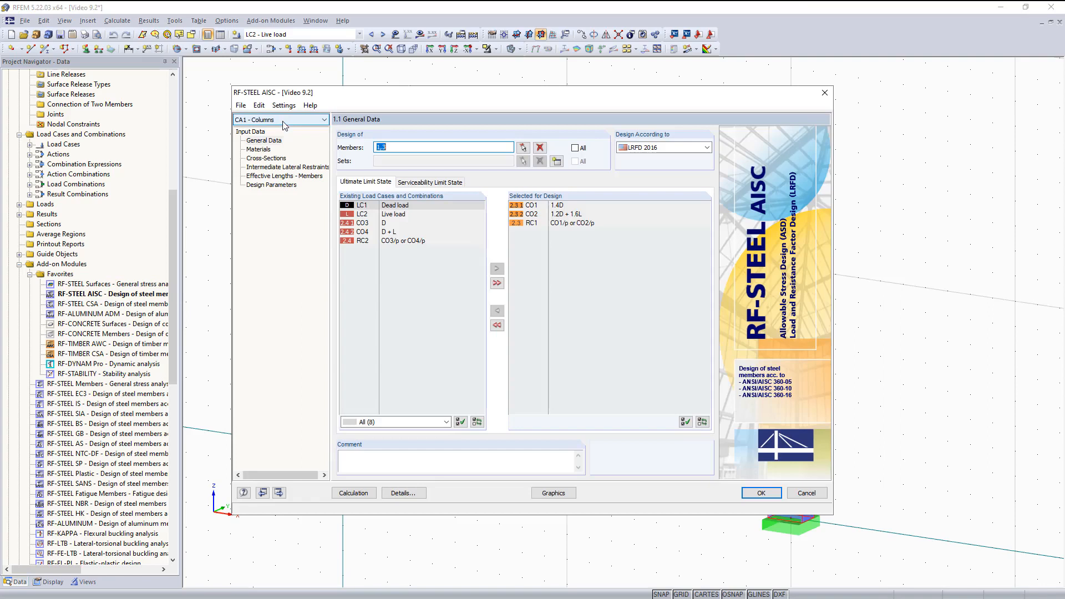
{"action": "type", "text": "1,3"}
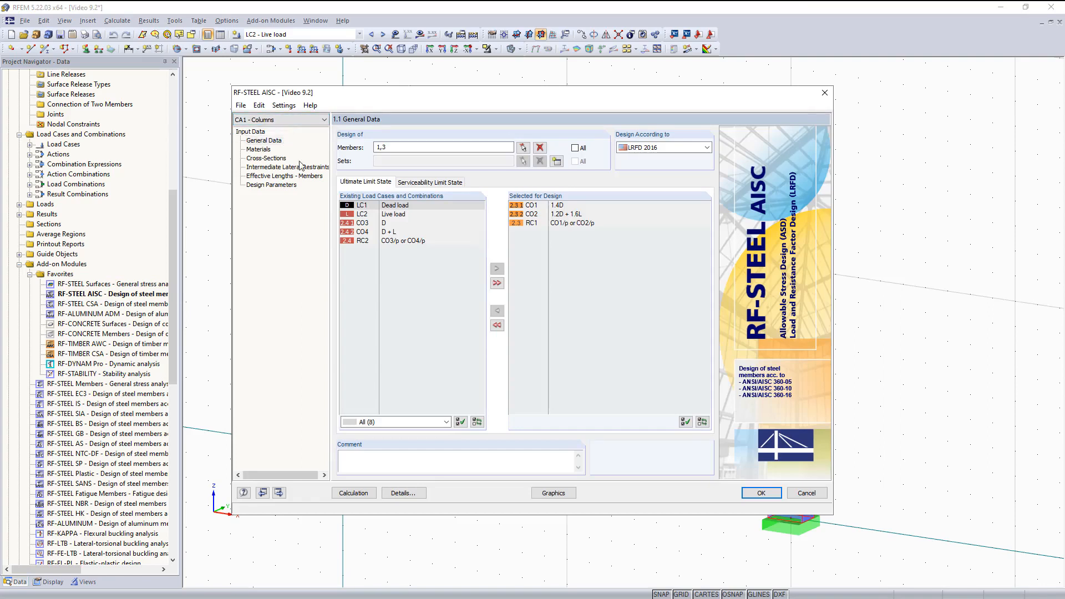
{"action": "left_click", "coordinate": [264, 140]}
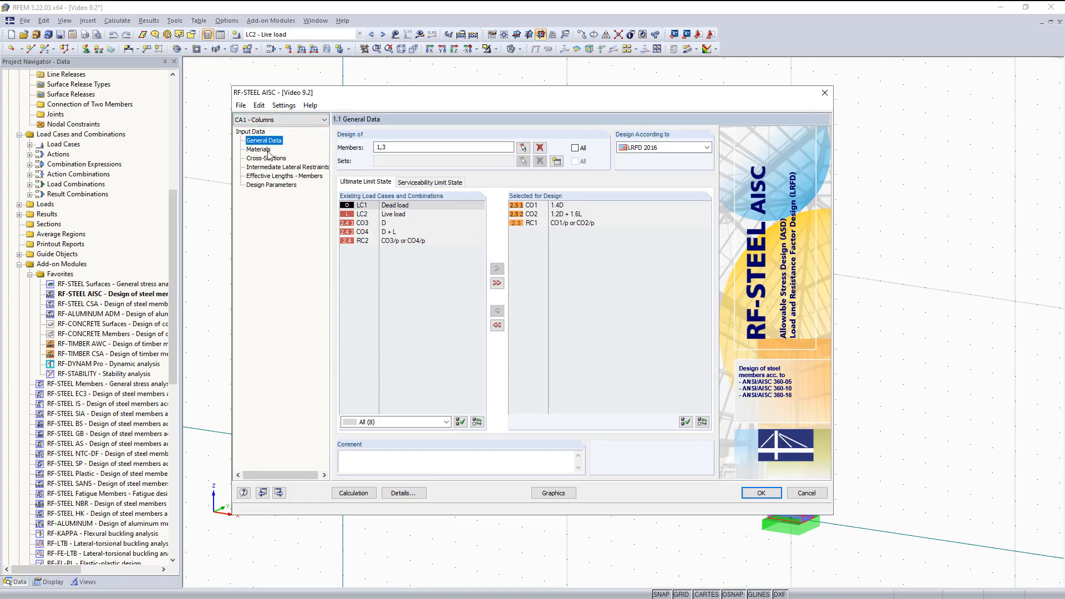
{"action": "left_click", "coordinate": [266, 159]}
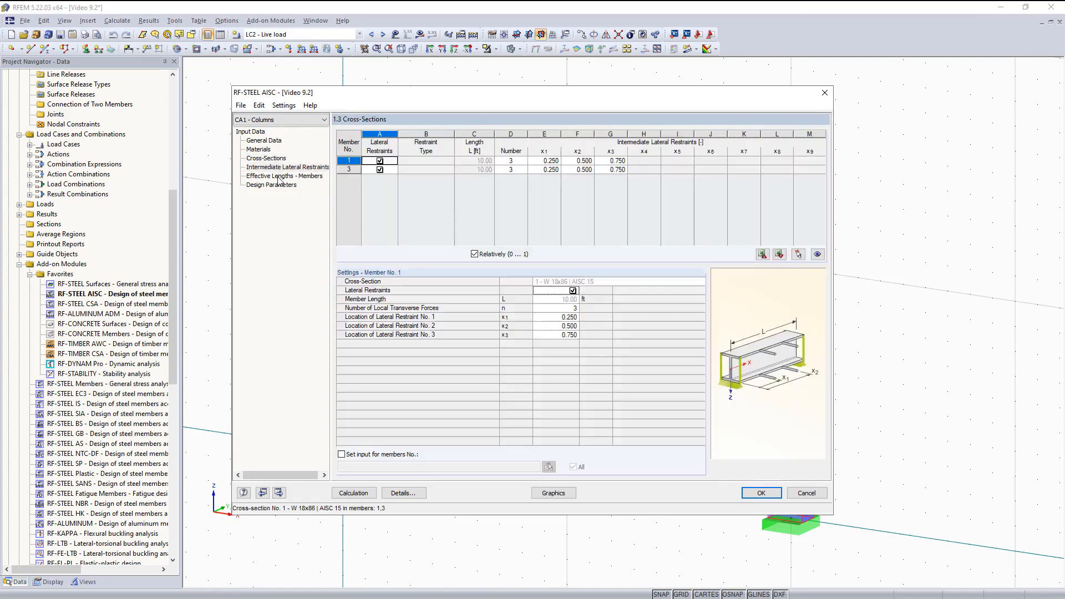
{"action": "left_click", "coordinate": [271, 184]}
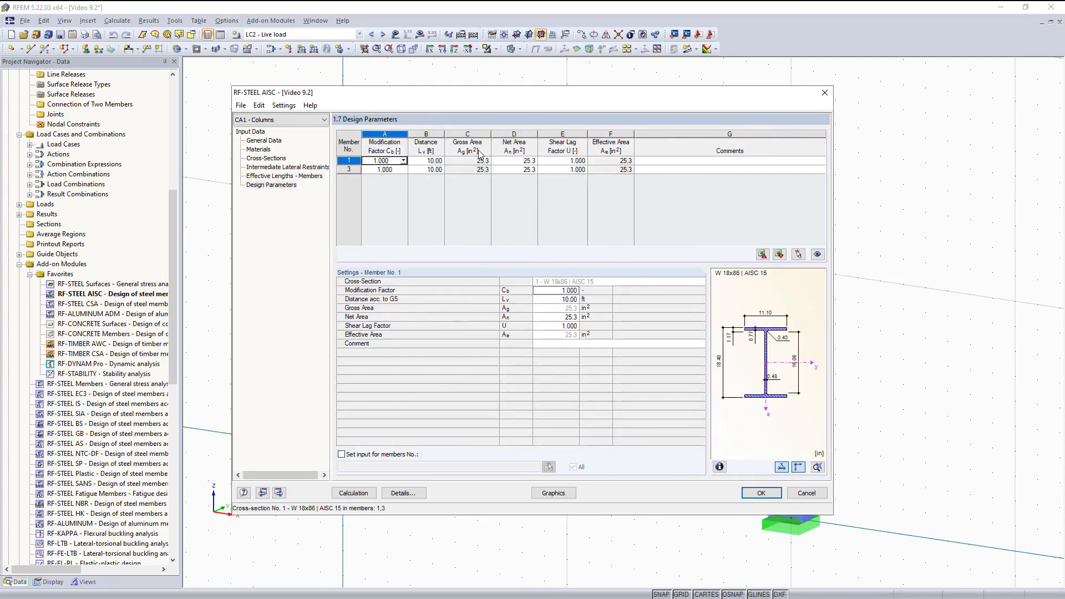
{"action": "left_click", "coordinate": [353, 493]}
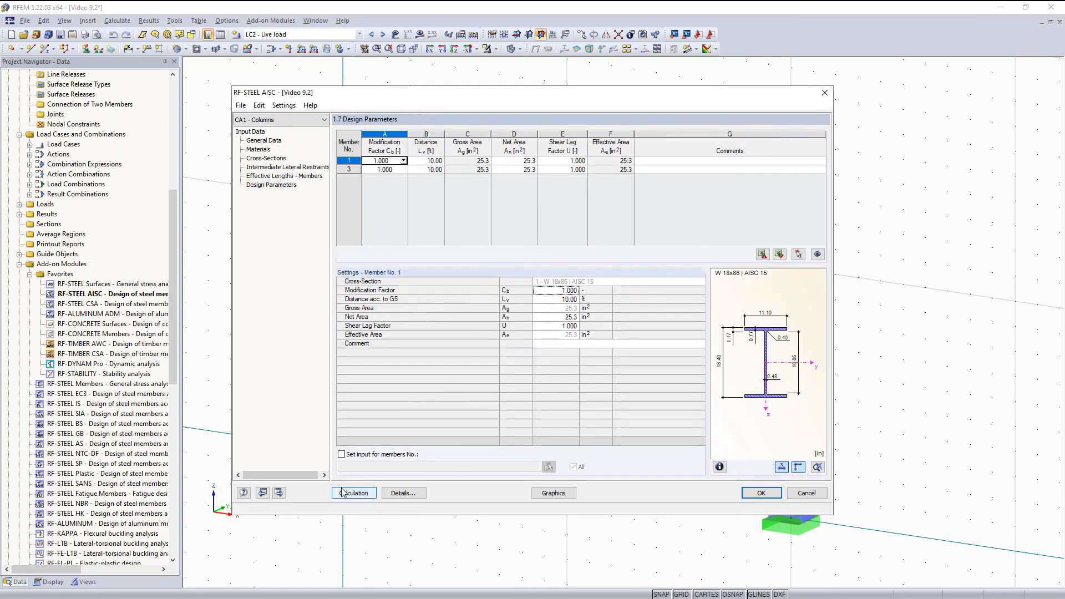
- Calculate the column design and view results by load case and by x-location, maximum ratio 0.23
{"action": "left_click", "coordinate": [353, 493]}
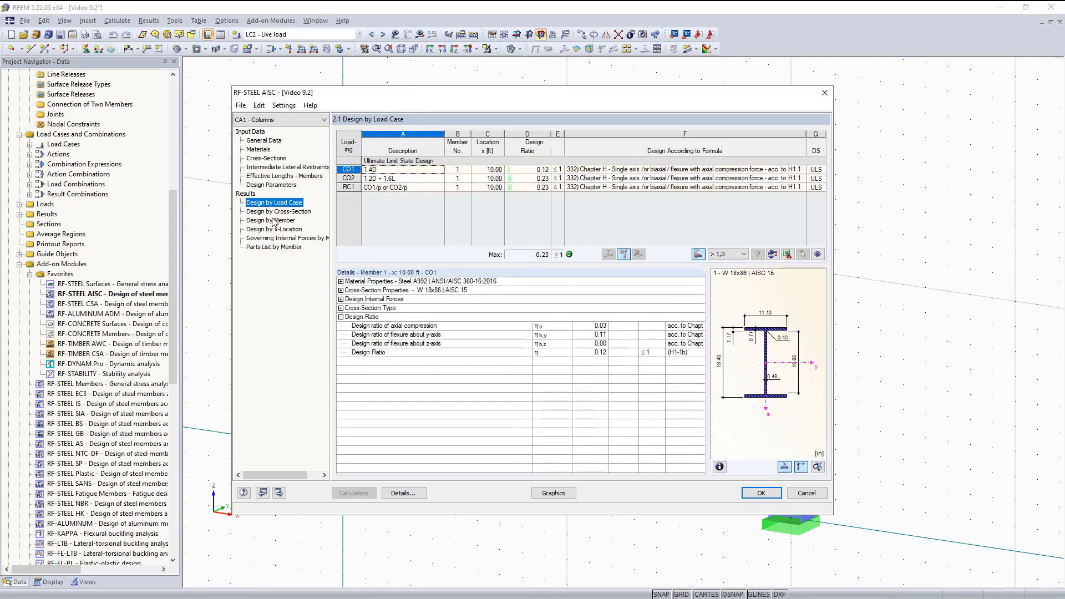
{"action": "left_click", "coordinate": [274, 228]}
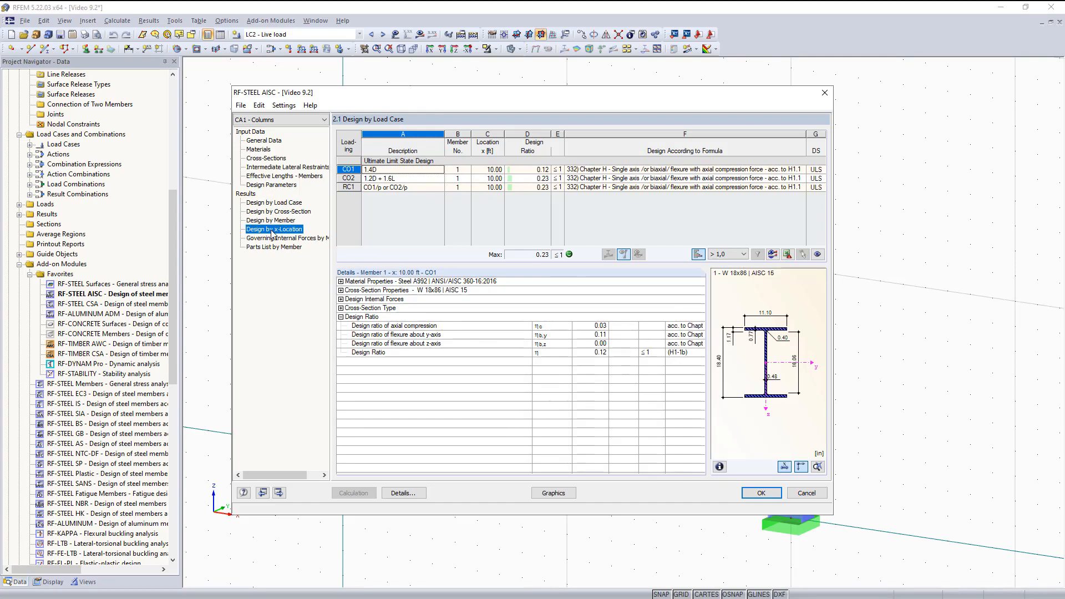
{"action": "left_click", "coordinate": [274, 229]}
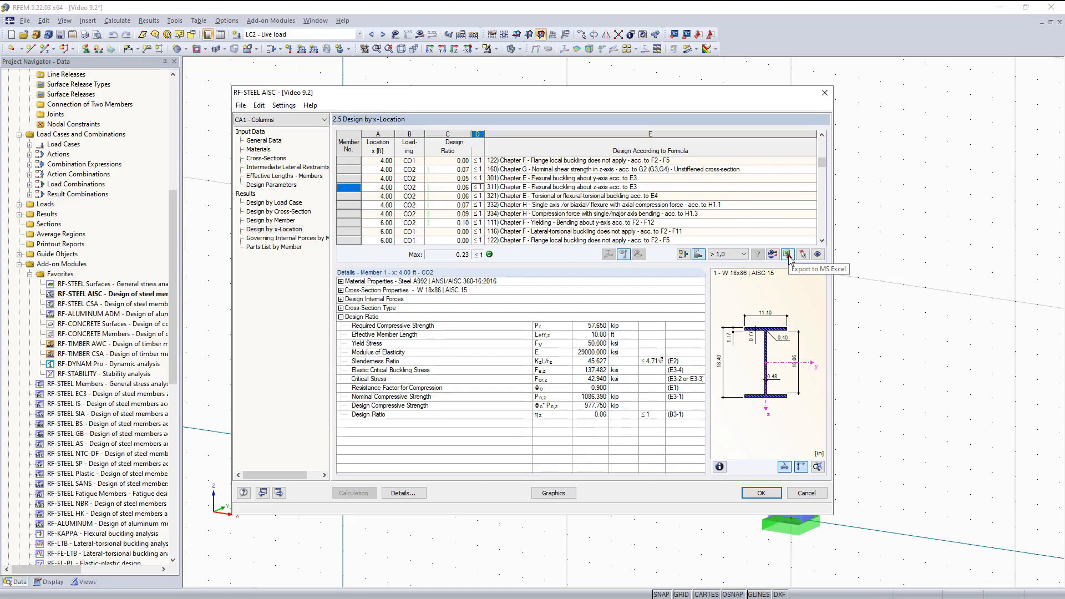
{"action": "mouse_move", "coordinate": [787, 262]}
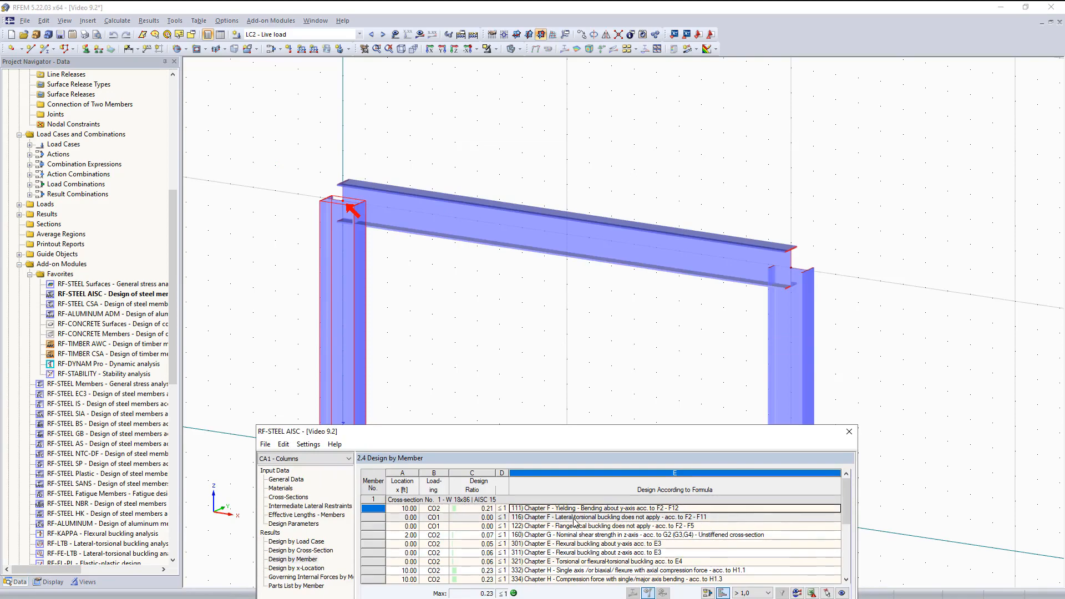
{"action": "mouse_move", "coordinate": [570, 526]}
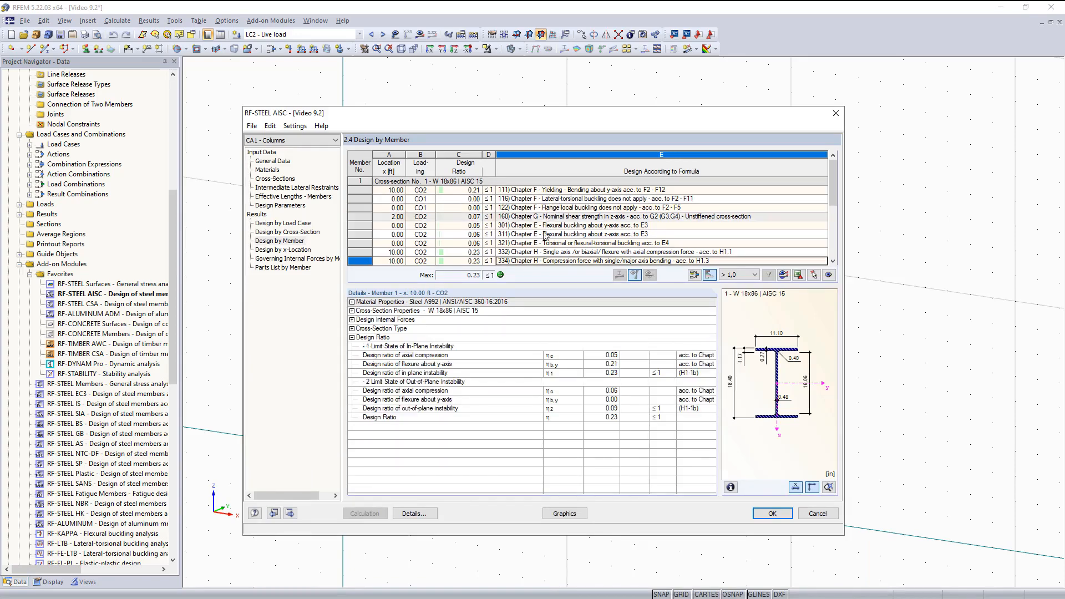
- Inspect member 1's 111 flexural yielding check and its cross-section classification values
{"action": "left_click", "coordinate": [551, 190]}
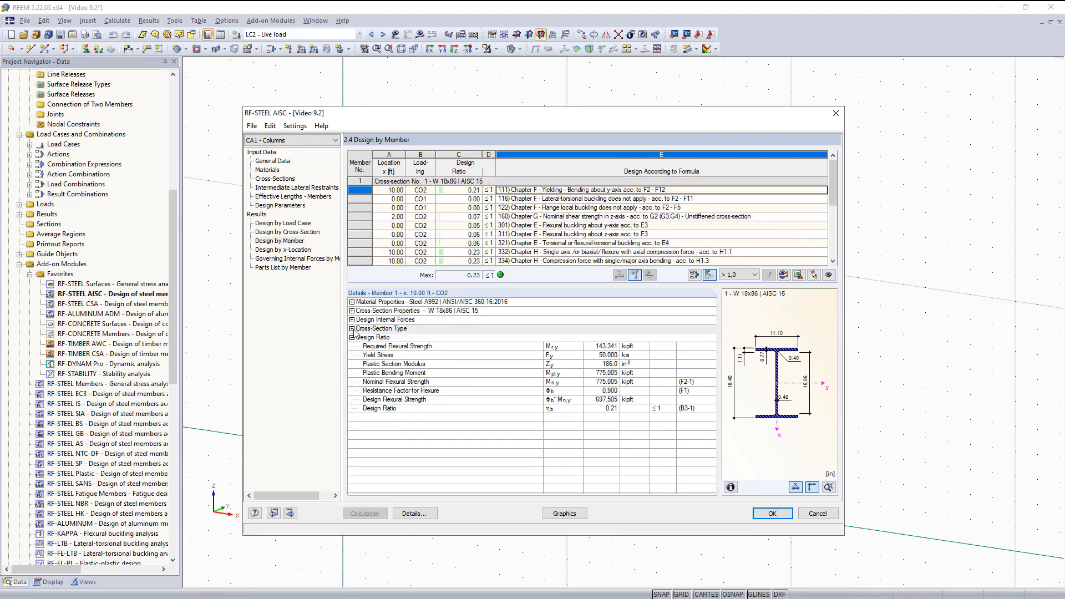
{"action": "left_click", "coordinate": [352, 328]}
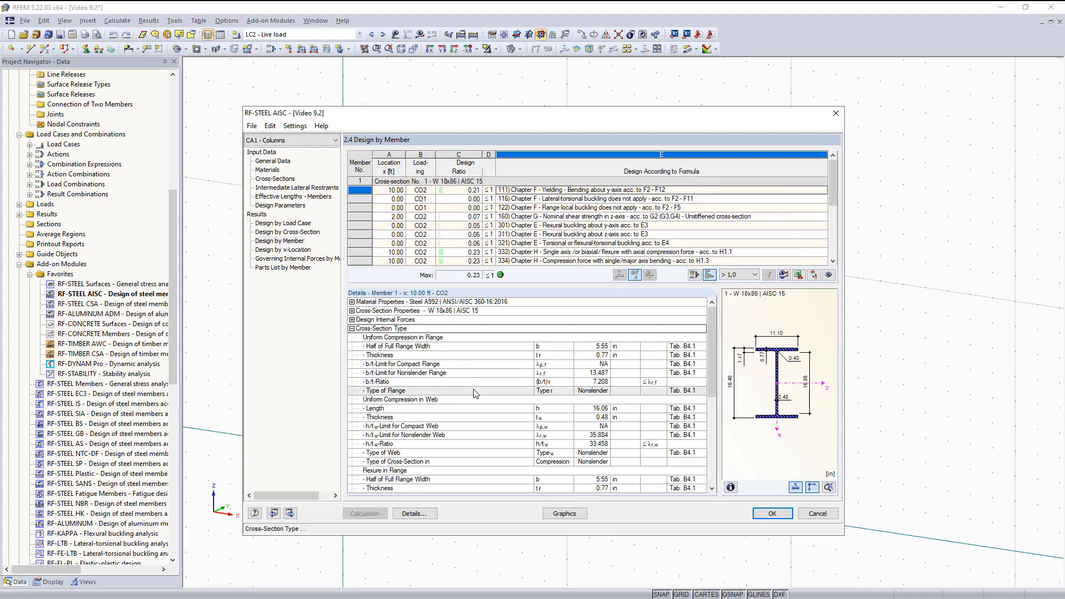
{"action": "mouse_move", "coordinate": [562, 439]}
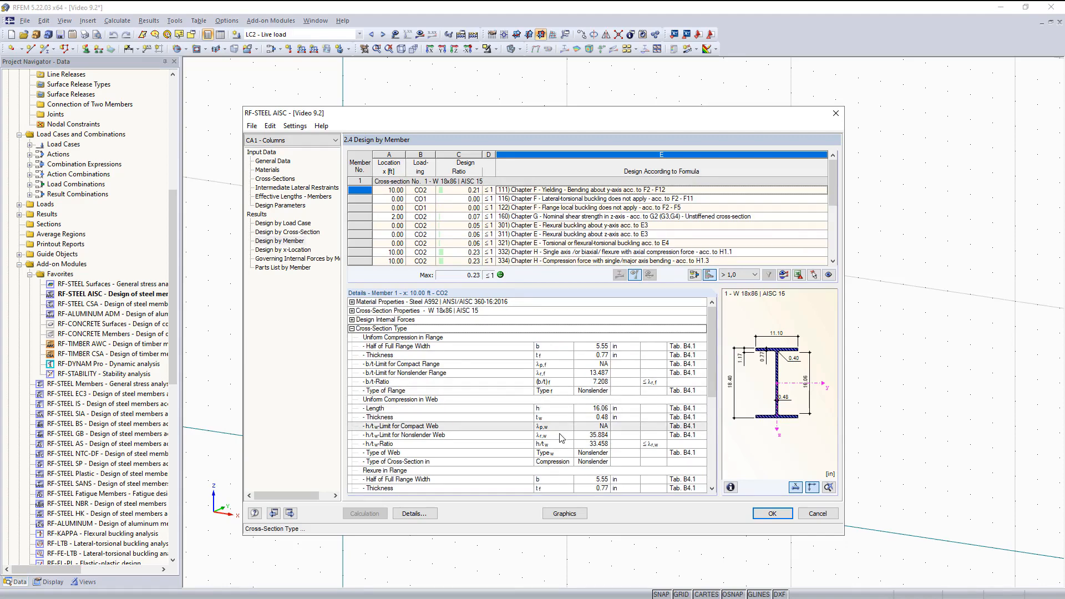
{"action": "scroll", "scroll_direction": "down", "scroll_amount": 3}
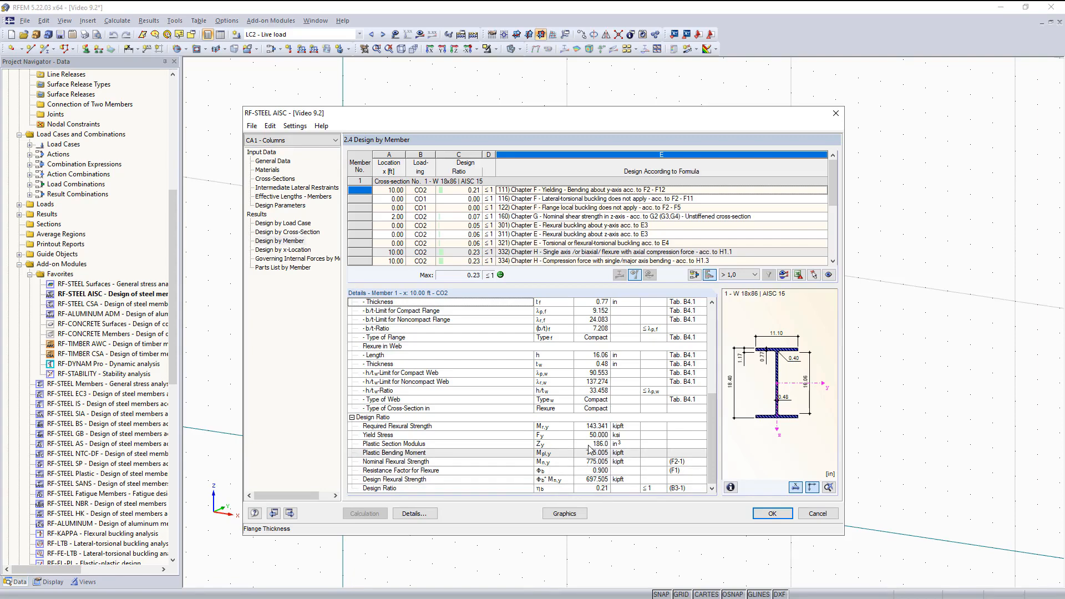
{"action": "mouse_move", "coordinate": [619, 456]}
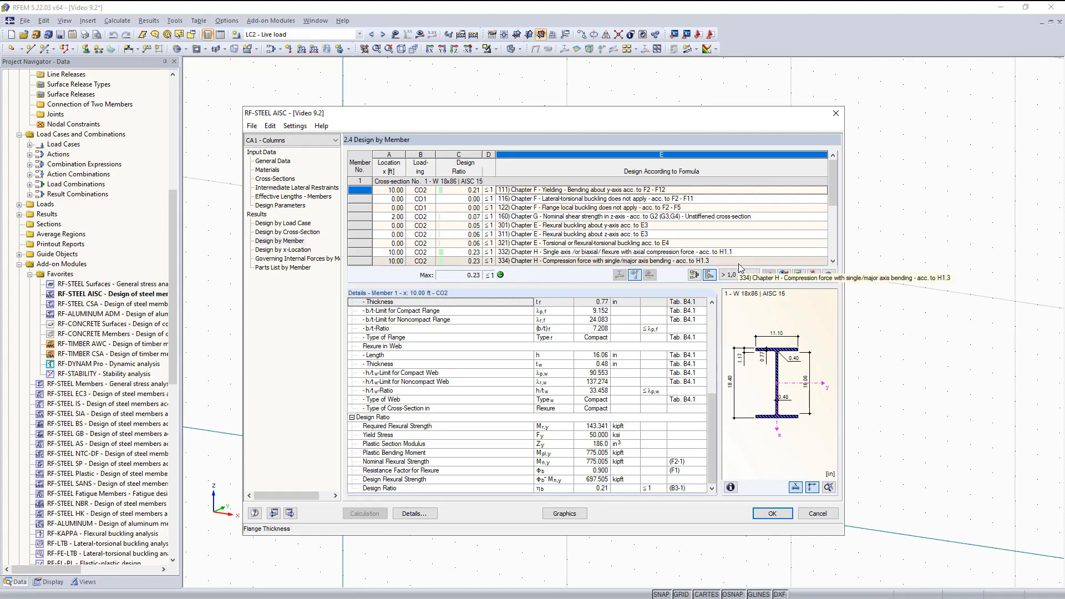
- Filter the result table to maximum ratios (0.23 for members 1 and 3) and show the parts list by member
{"action": "left_click", "coordinate": [752, 274]}
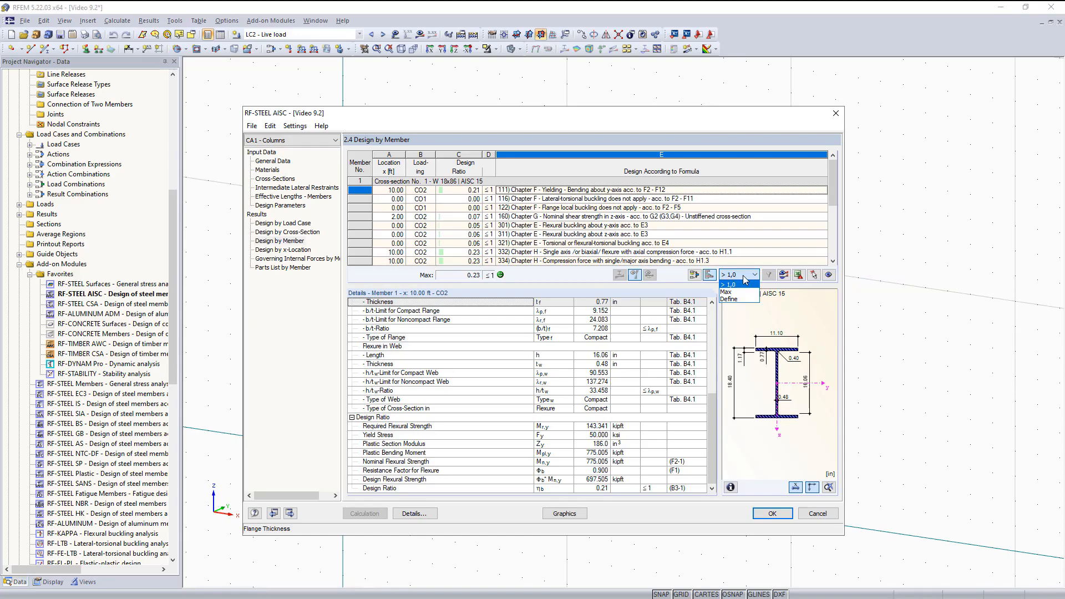
{"action": "left_click", "coordinate": [726, 292]}
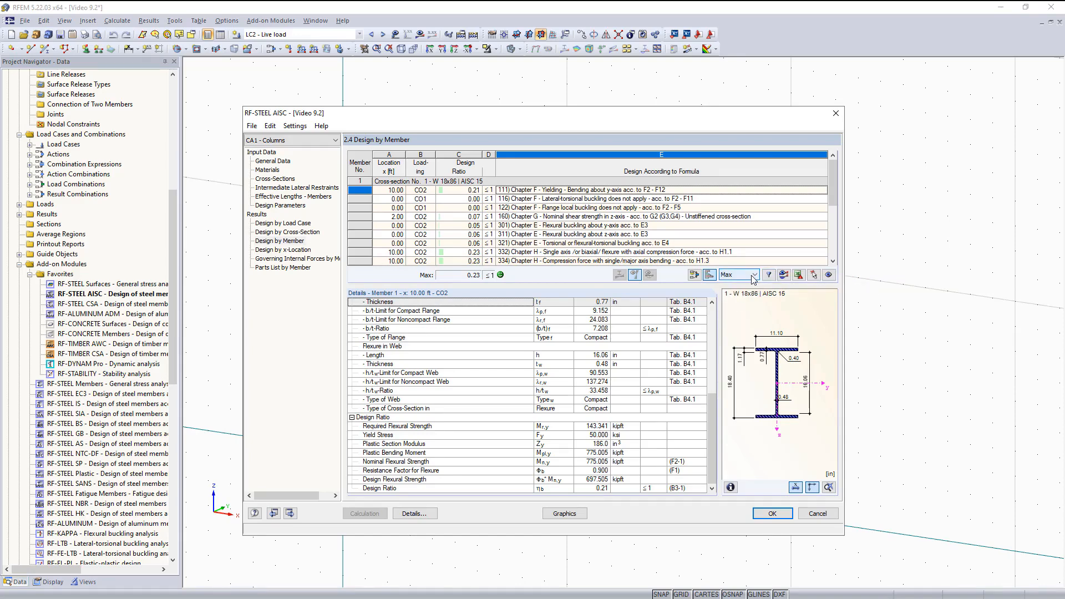
{"action": "mouse_move", "coordinate": [771, 275]}
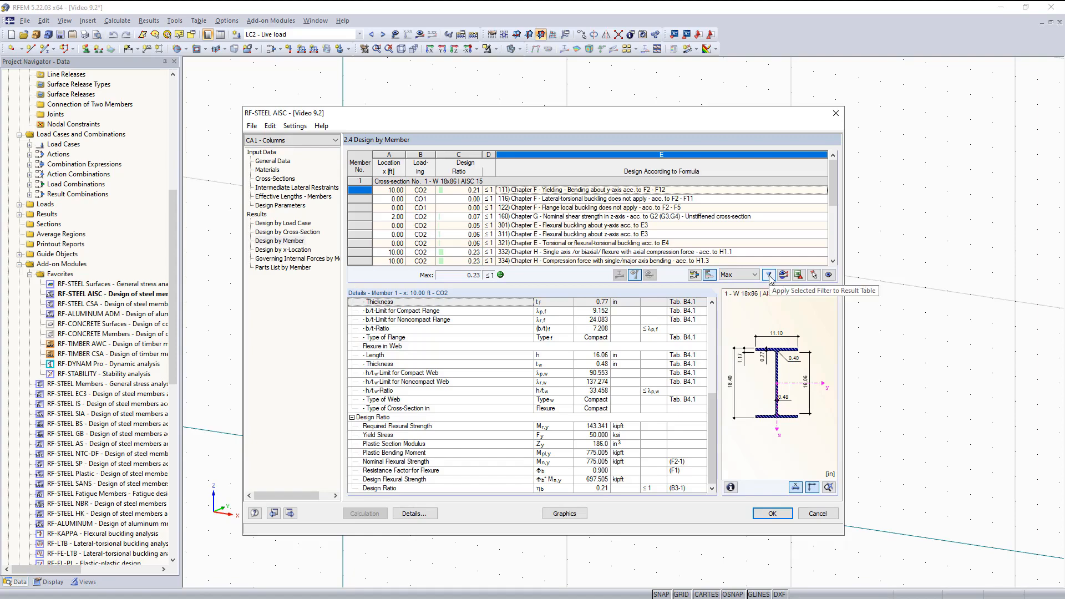
{"action": "left_click", "coordinate": [769, 274]}
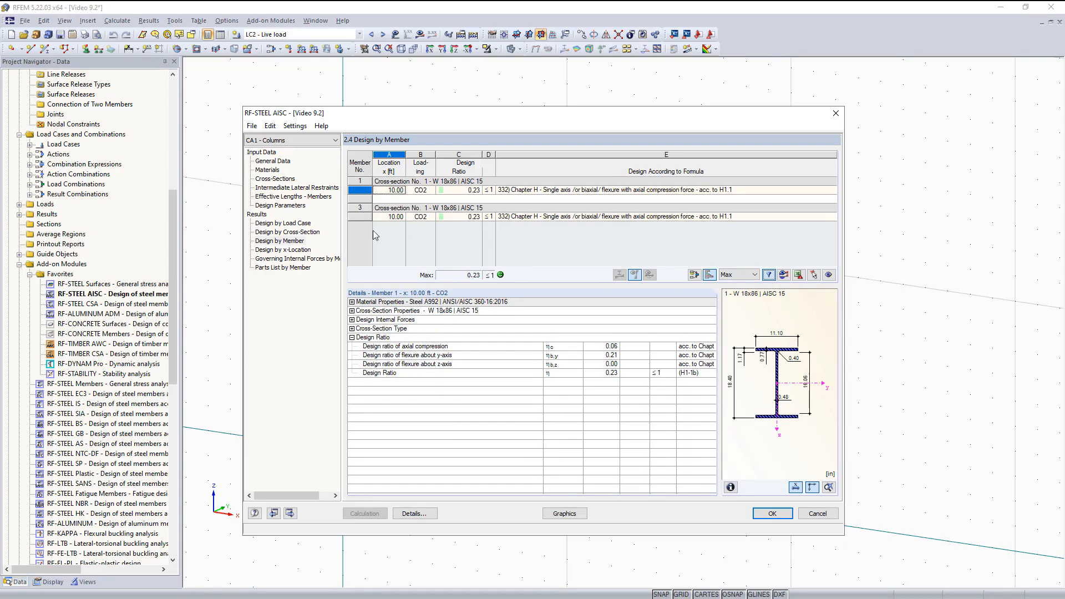
{"action": "left_click", "coordinate": [283, 267]}
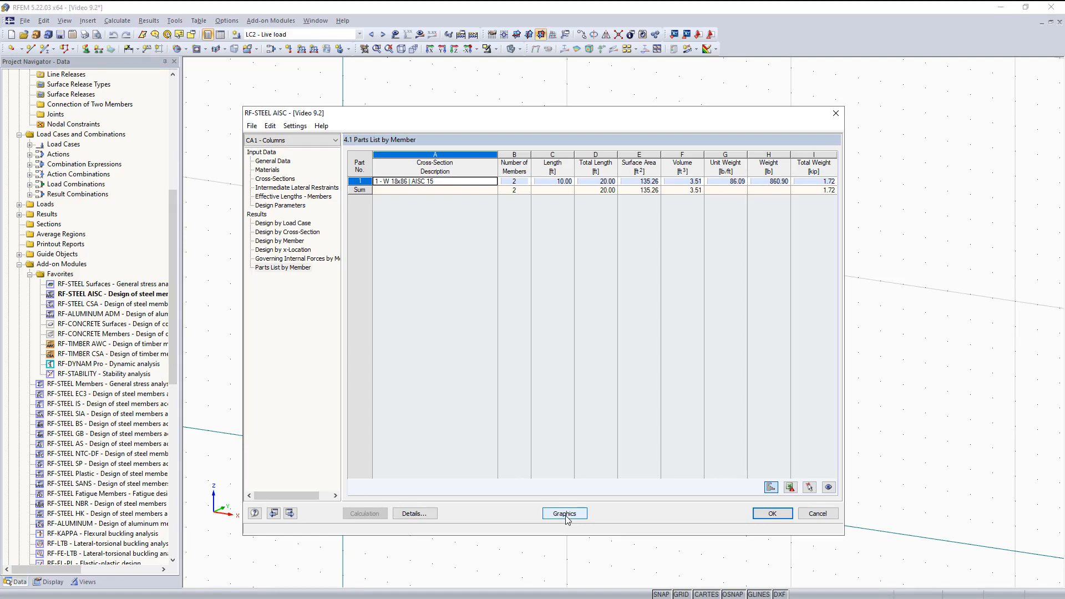
- Display CA1 column design ratios on the model with only ultimate limit state results, peak 0.23
{"action": "left_click", "coordinate": [564, 512]}
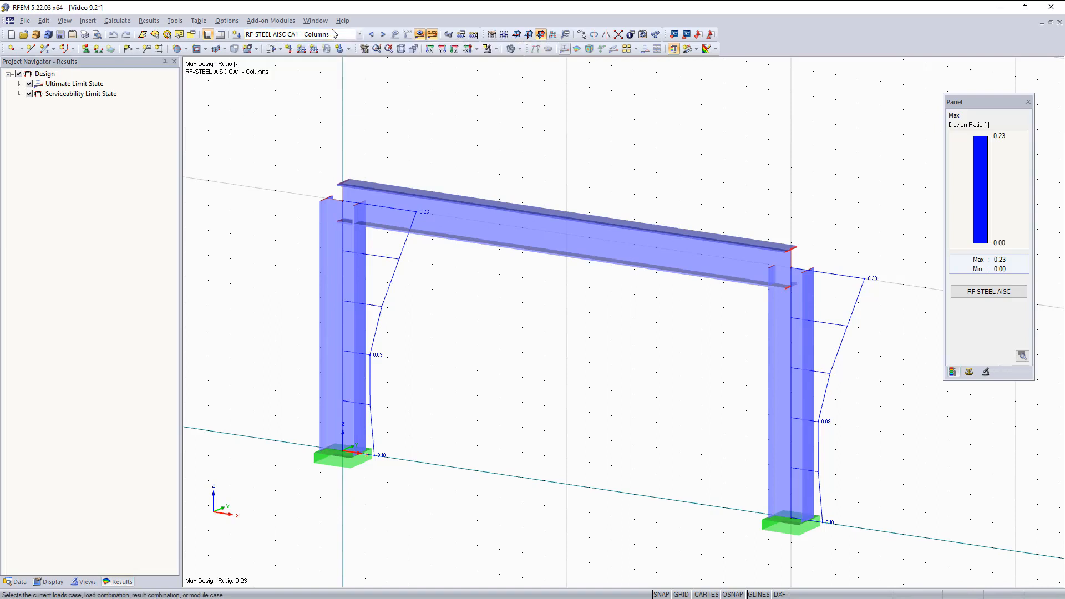
{"action": "left_click", "coordinate": [359, 34]}
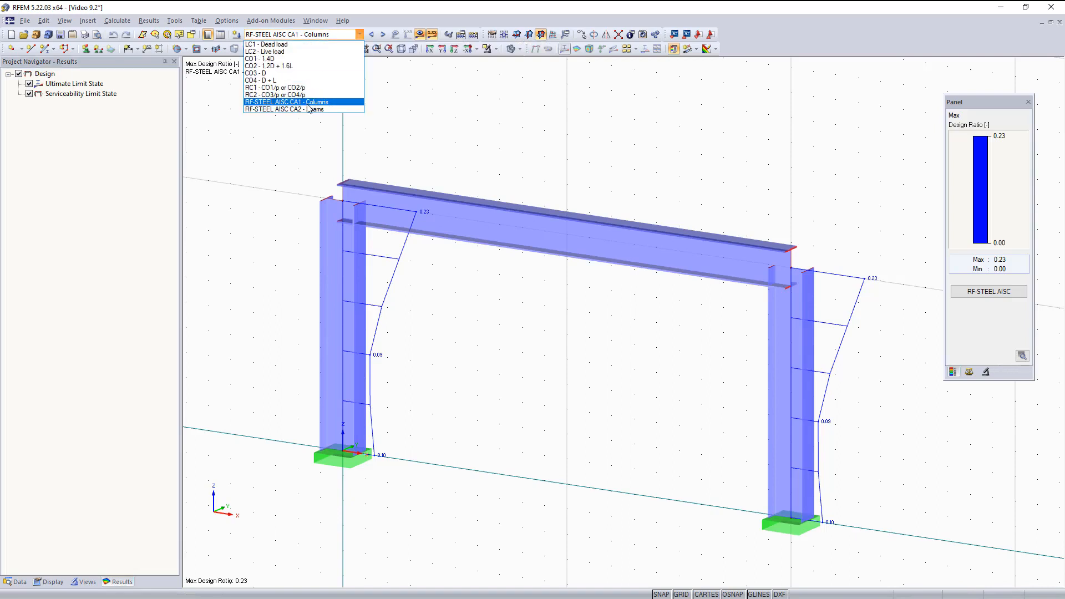
{"action": "left_click", "coordinate": [286, 102]}
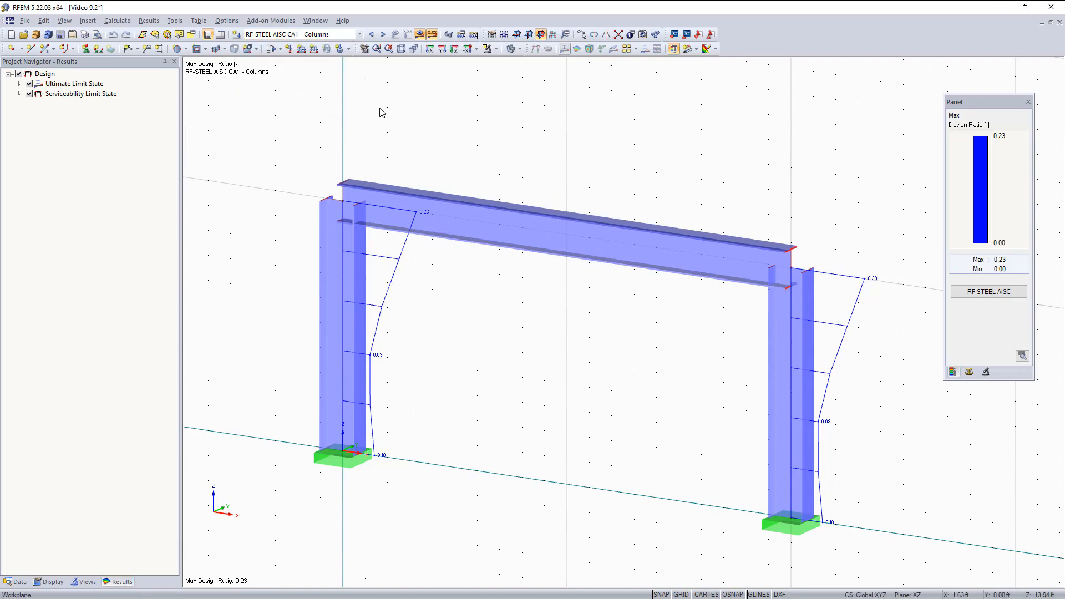
{"action": "mouse_move", "coordinate": [261, 147]}
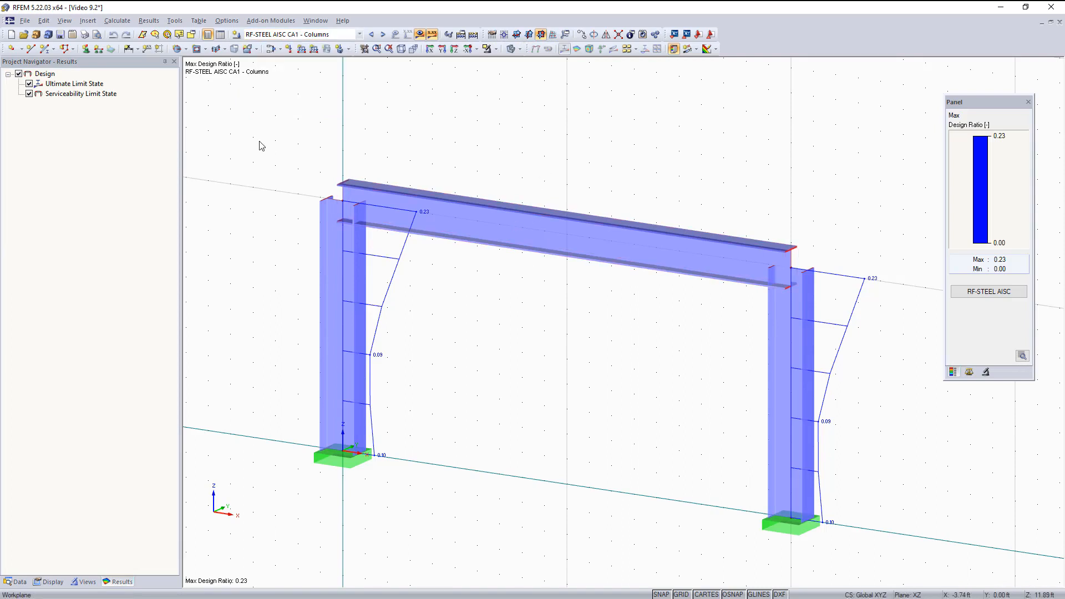
{"action": "left_click", "coordinate": [45, 73]}
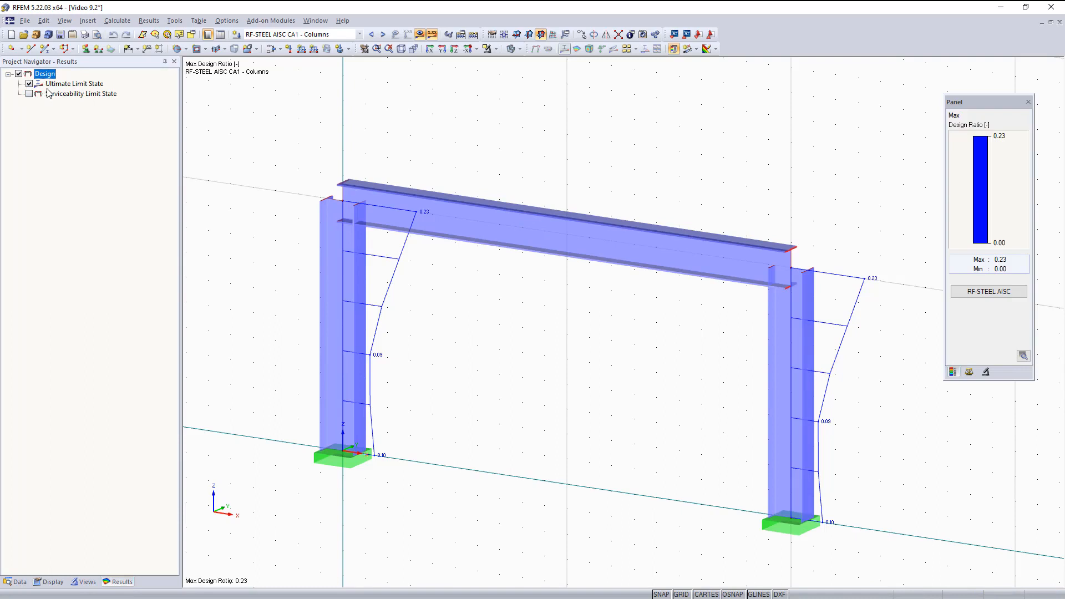
{"action": "mouse_move", "coordinate": [56, 92]}
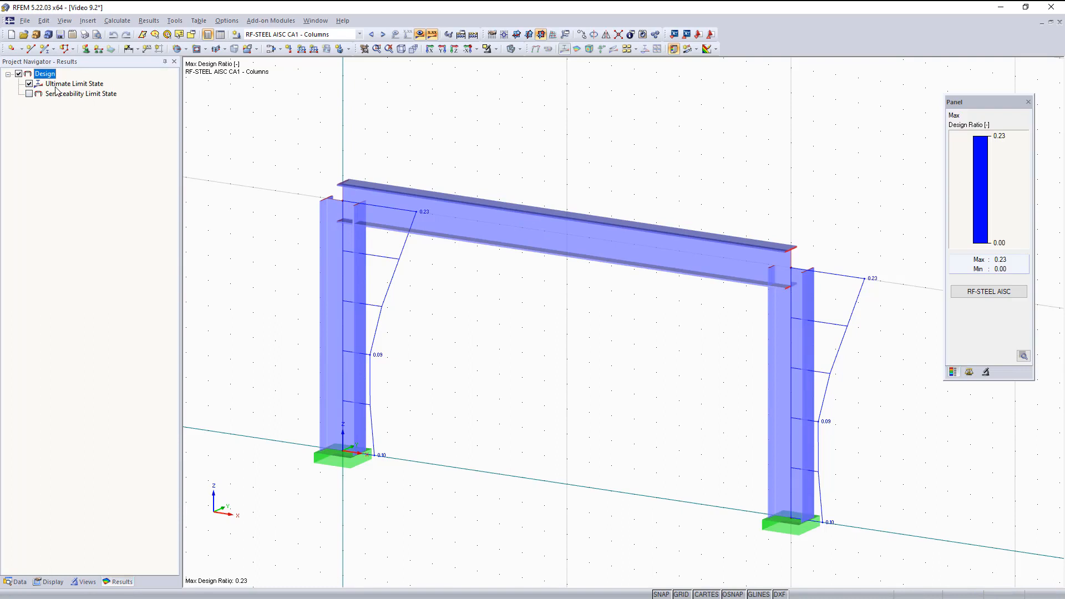
{"action": "left_click", "coordinate": [343, 340]}
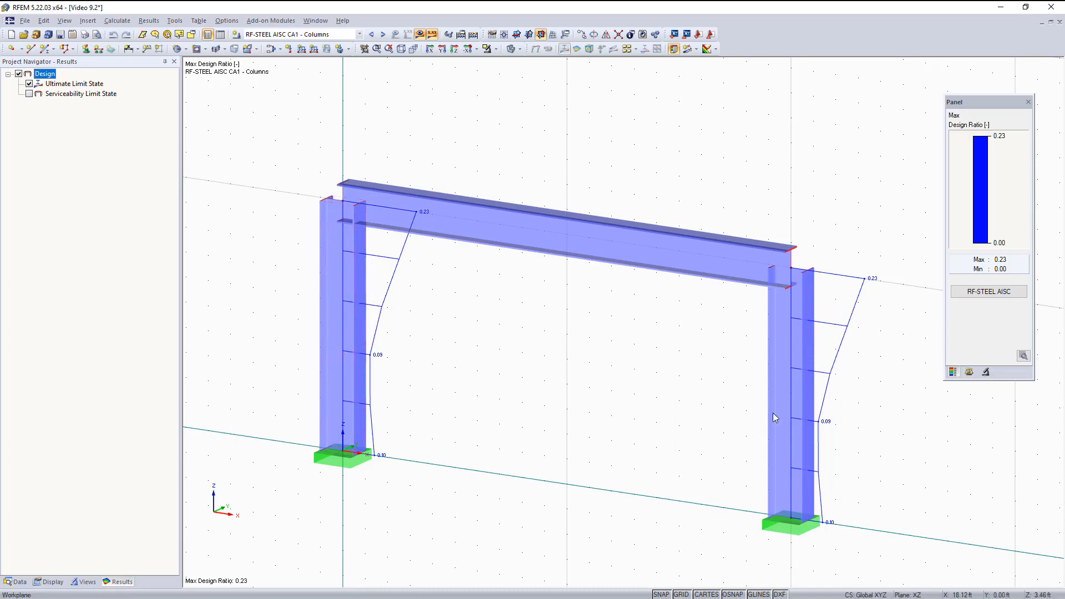
{"action": "left_click", "coordinate": [29, 93]}
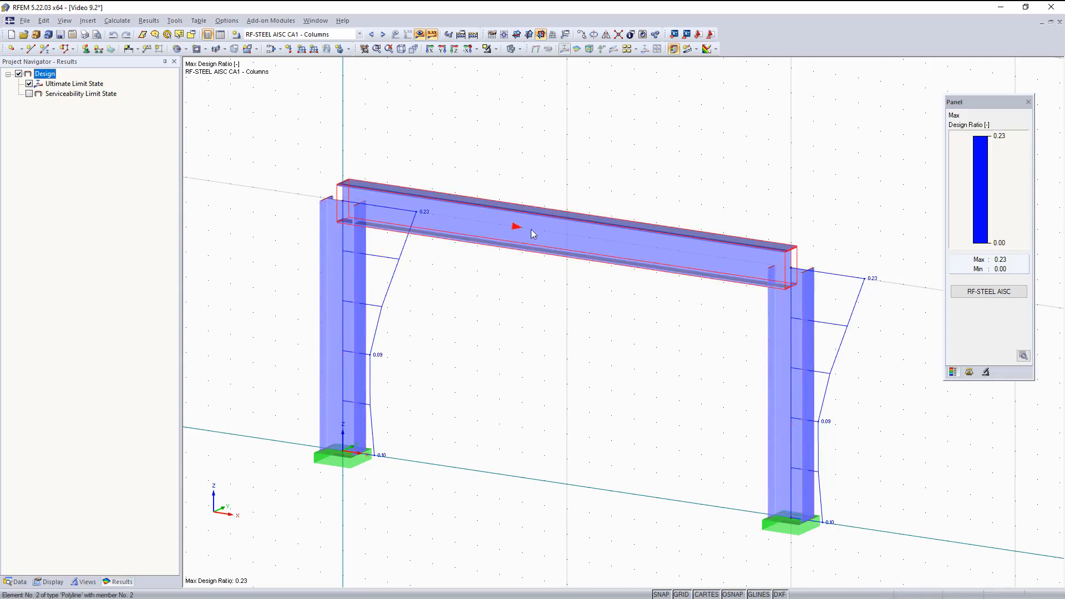
{"action": "mouse_move", "coordinate": [787, 279]}
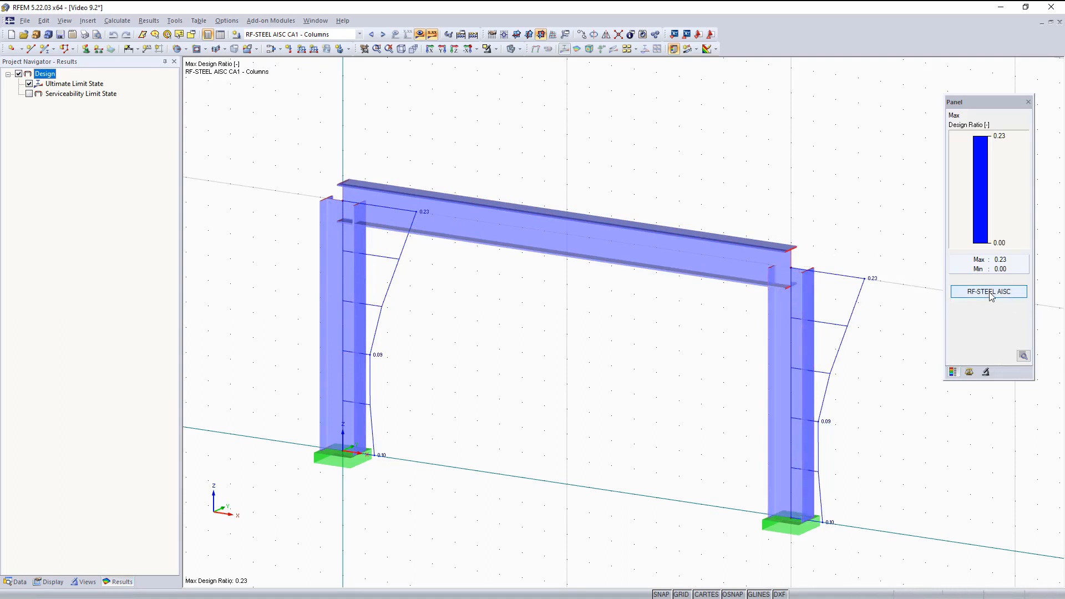
{"action": "mouse_move", "coordinate": [986, 301]}
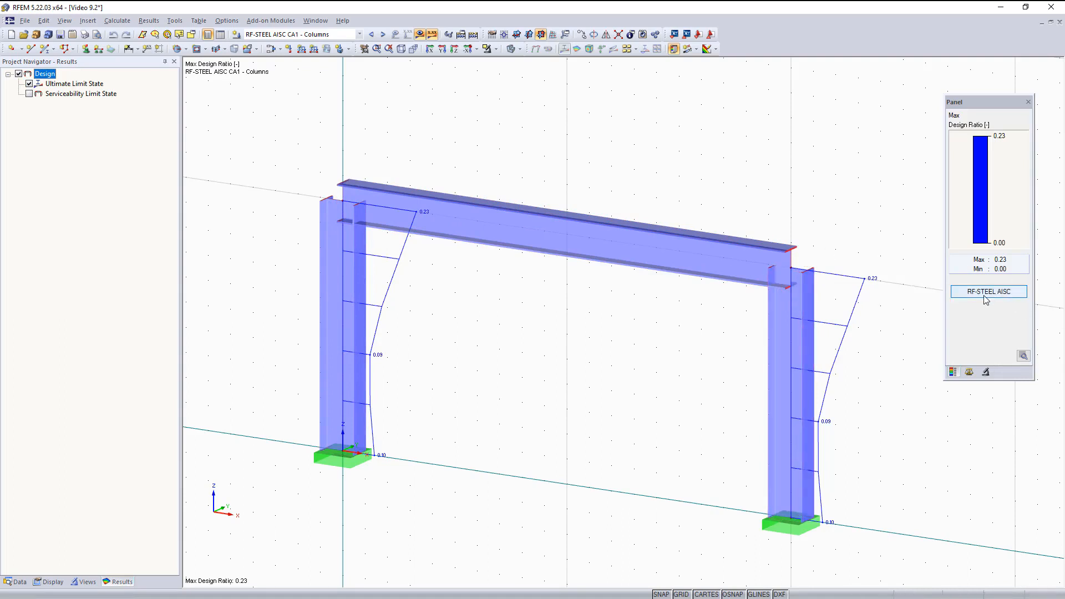
- Reopen RF-STEEL AISC columns at 1.3 Cross-Sections, W 18x86, and list its Optimize choices
{"action": "left_click", "coordinate": [989, 292]}
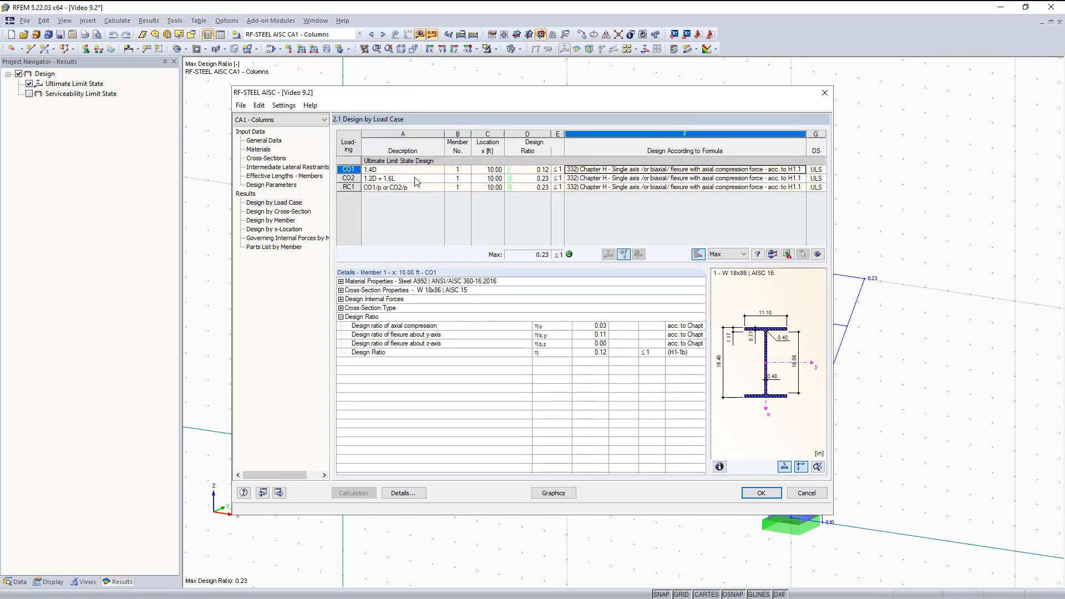
{"action": "left_click", "coordinate": [278, 211]}
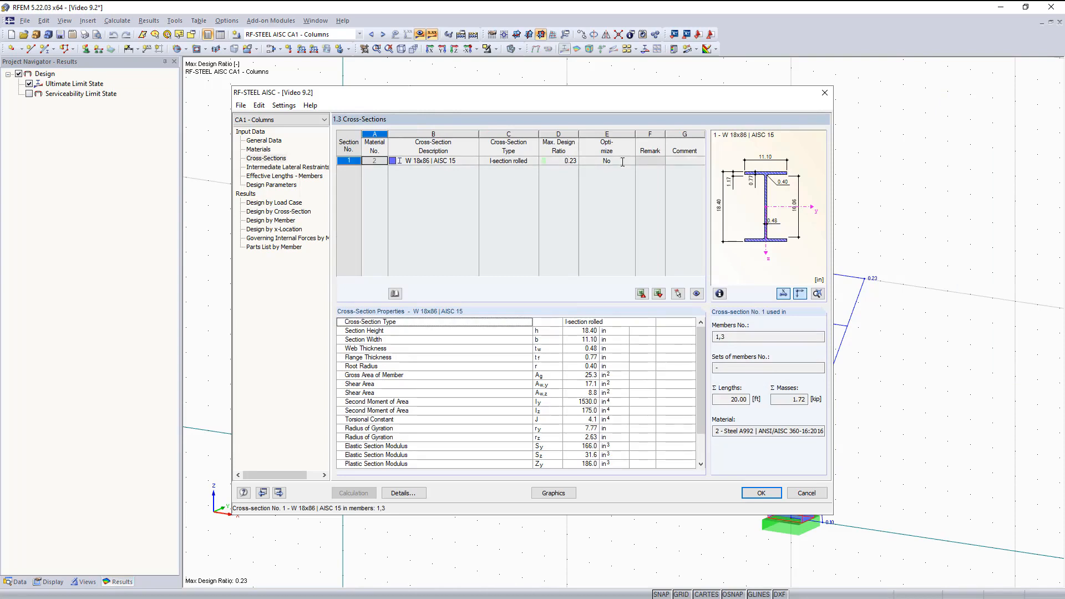
{"action": "left_click", "coordinate": [628, 160]}
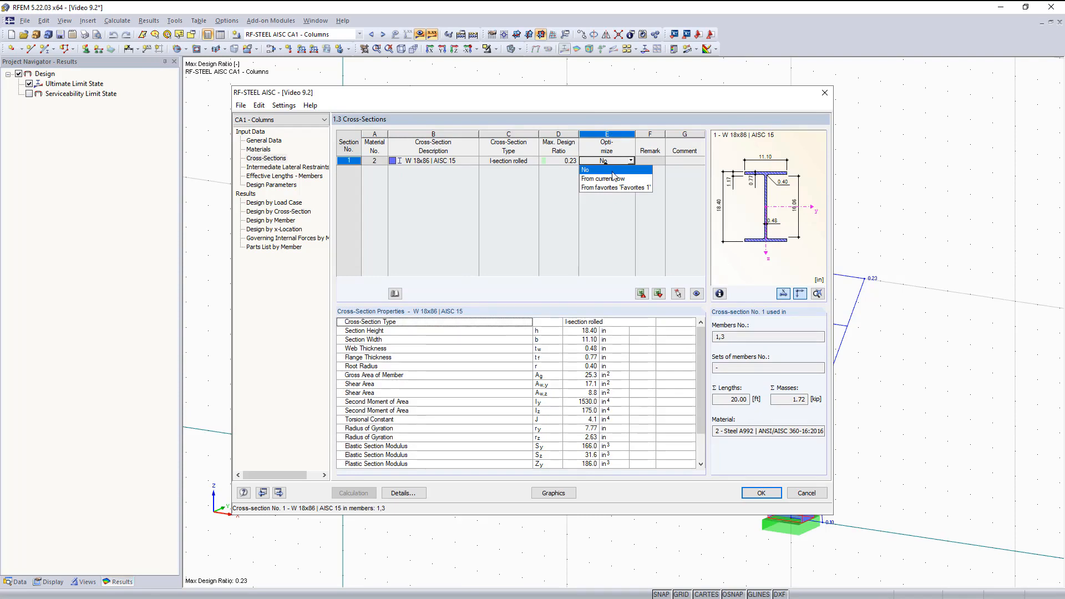
{"action": "mouse_move", "coordinate": [614, 178]}
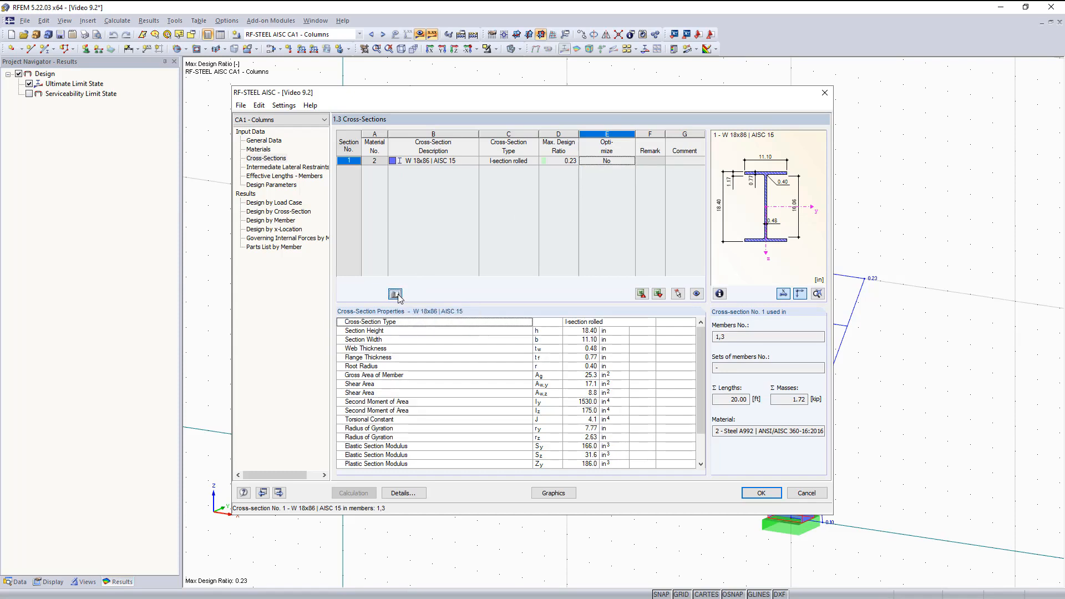
- Browse the rolled I-section library and keep W 18x86 as the column section
{"action": "left_click", "coordinate": [395, 293]}
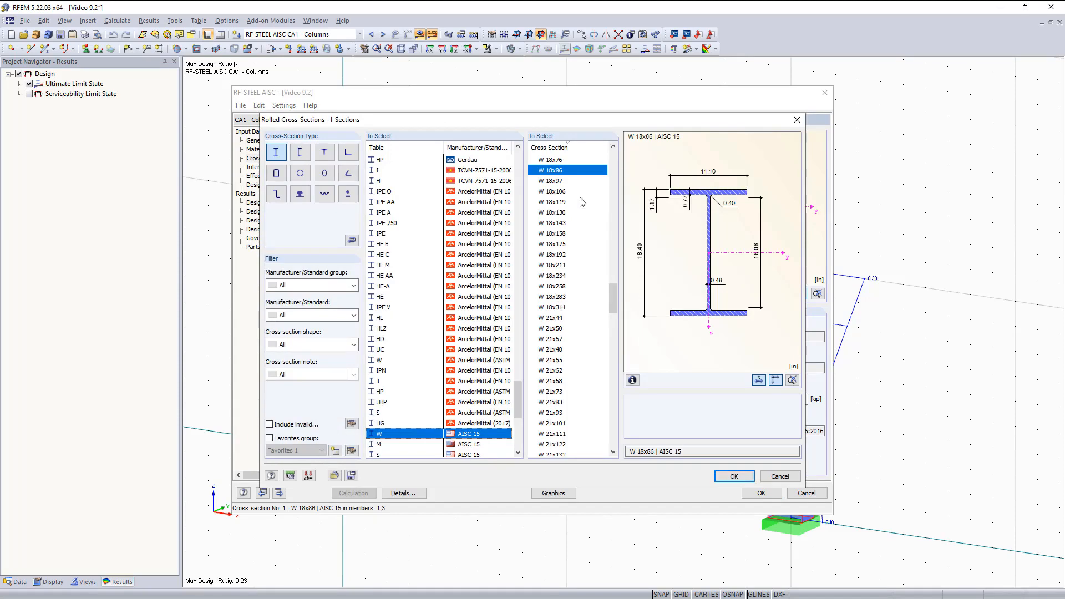
{"action": "mouse_move", "coordinate": [853, 170]}
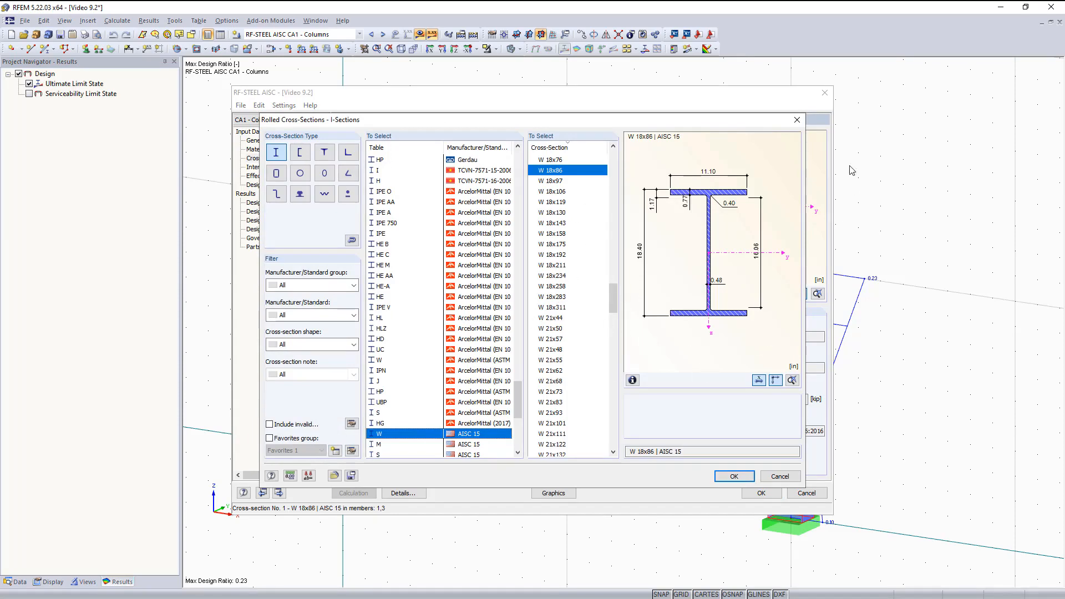
{"action": "left_click", "coordinate": [733, 476]}
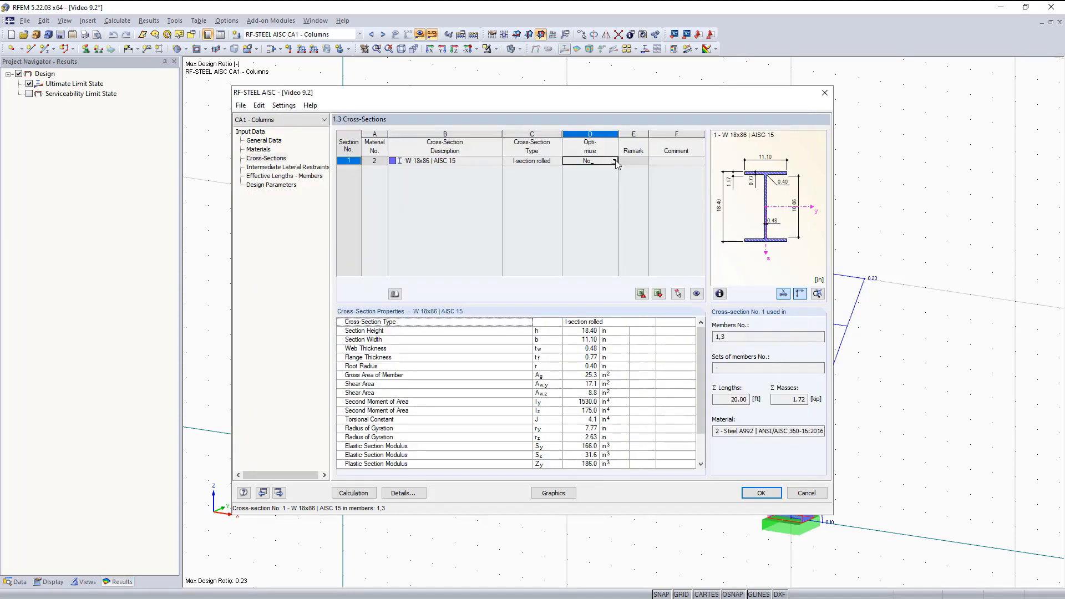
- Optimize the columns from current row to W 14x30 at 0.95 and transfer the section to RFEM
{"action": "left_click", "coordinate": [615, 161]}
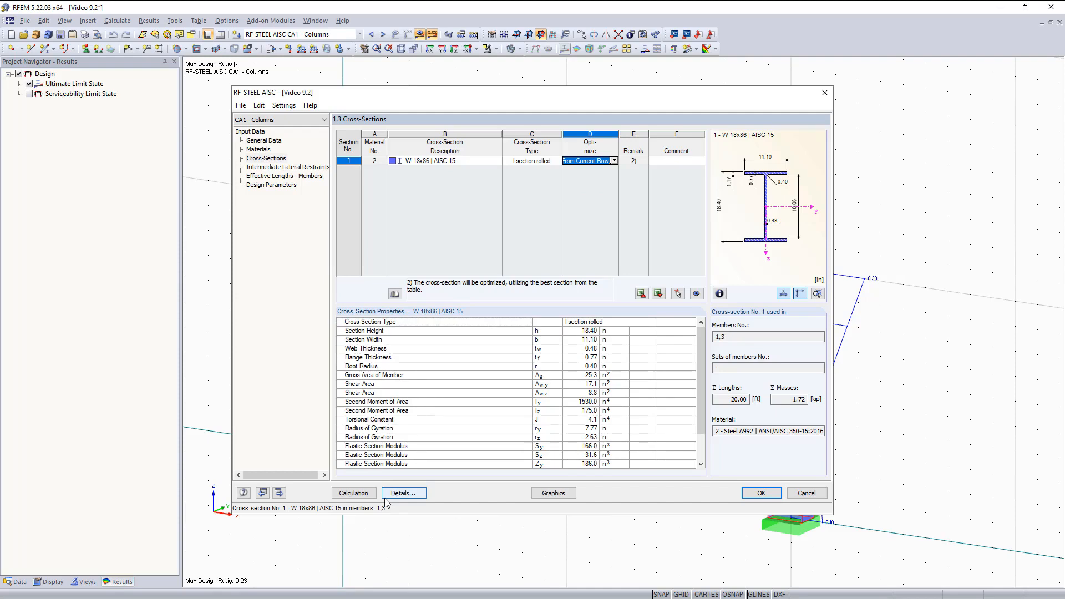
{"action": "left_click", "coordinate": [352, 493]}
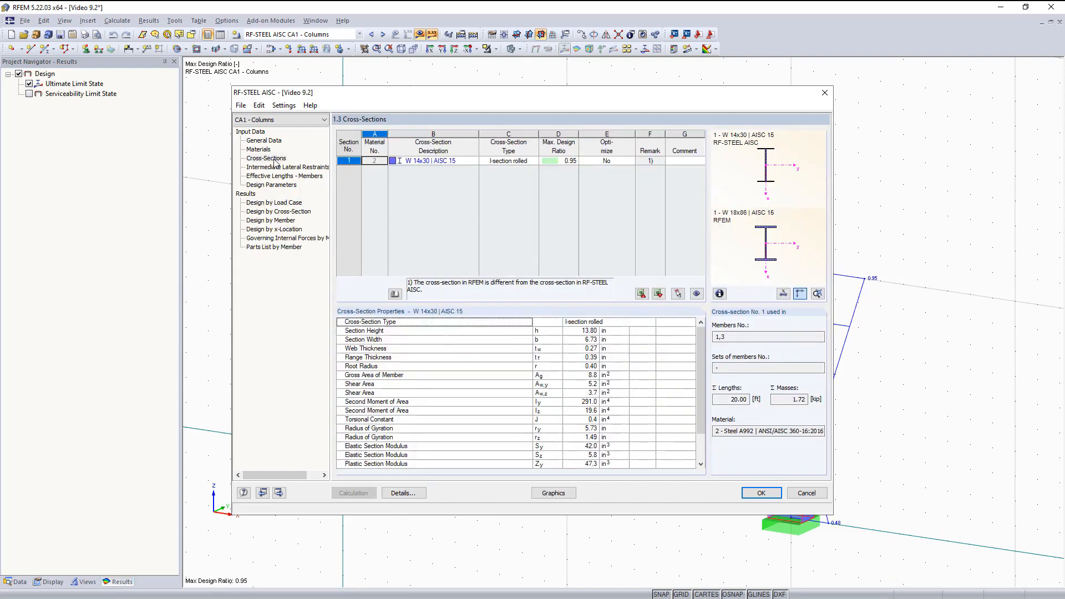
{"action": "left_click", "coordinate": [433, 161]}
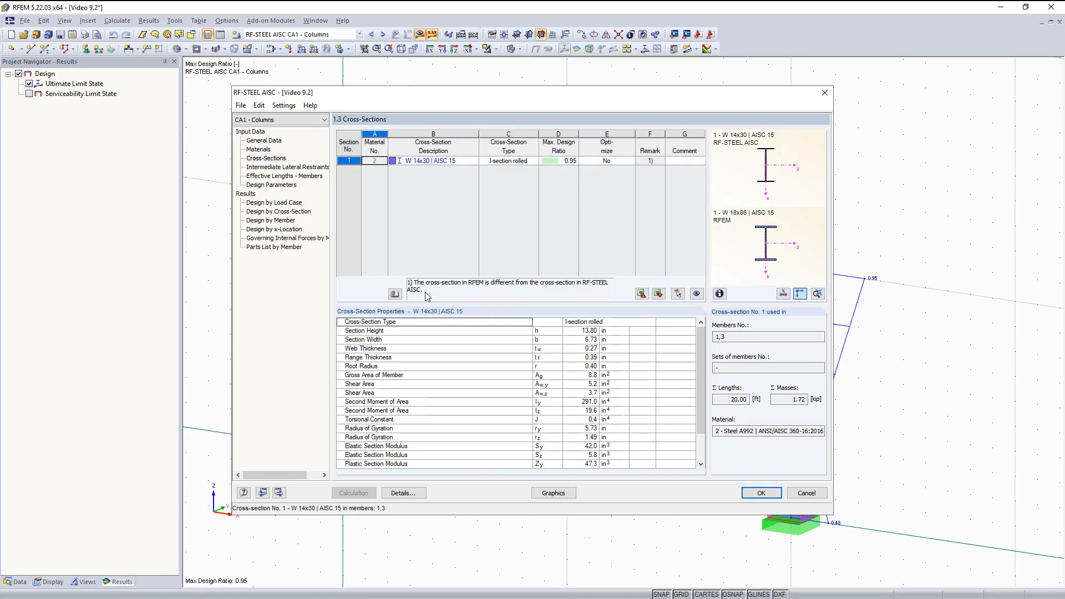
{"action": "mouse_move", "coordinate": [441, 271]}
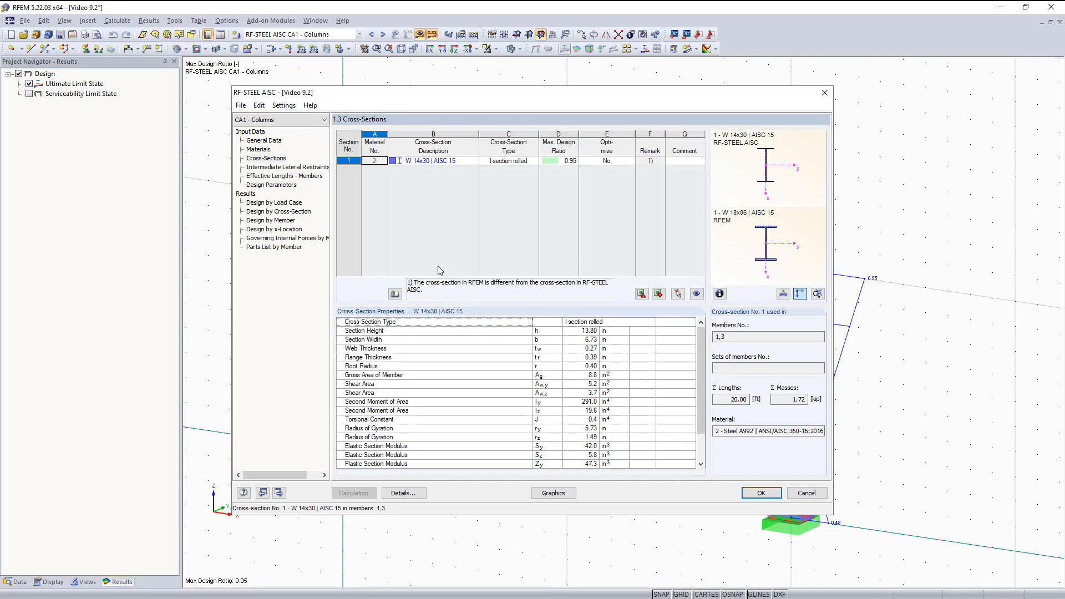
{"action": "right_click", "coordinate": [433, 161]}
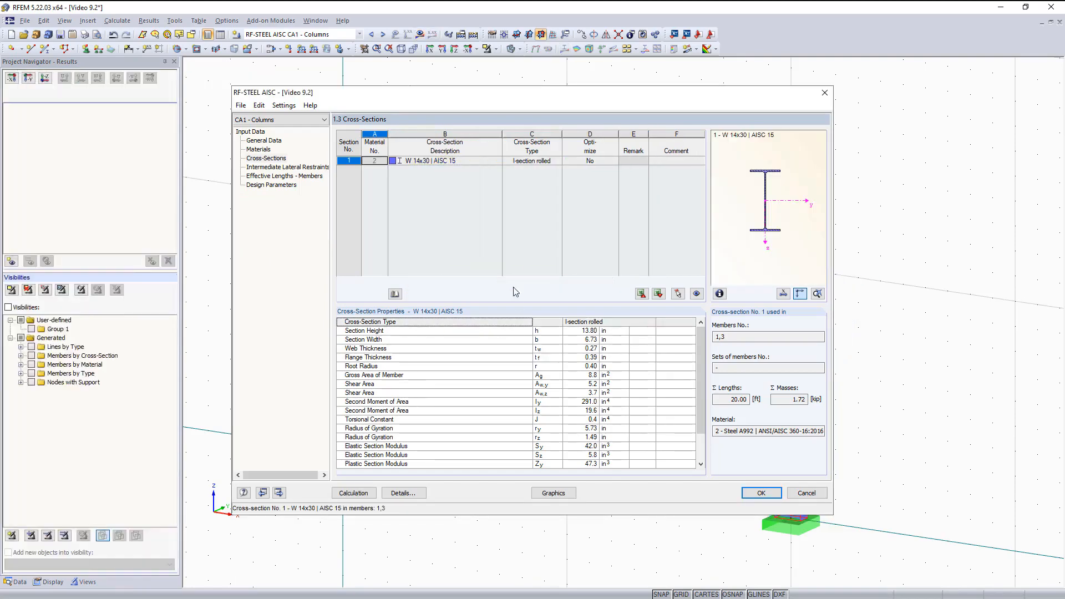
- Recalculate the frame with W 14x30 columns, ratio 0.96, and return to 1.3 Cross-Sections
{"action": "left_click", "coordinate": [353, 492]}
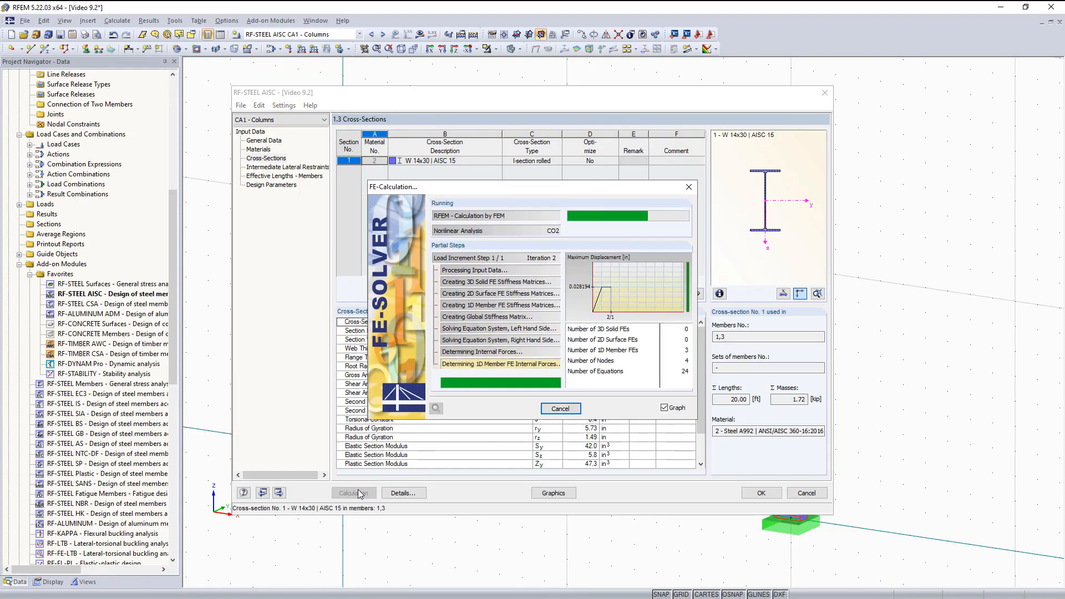
{"action": "left_click", "coordinate": [353, 493]}
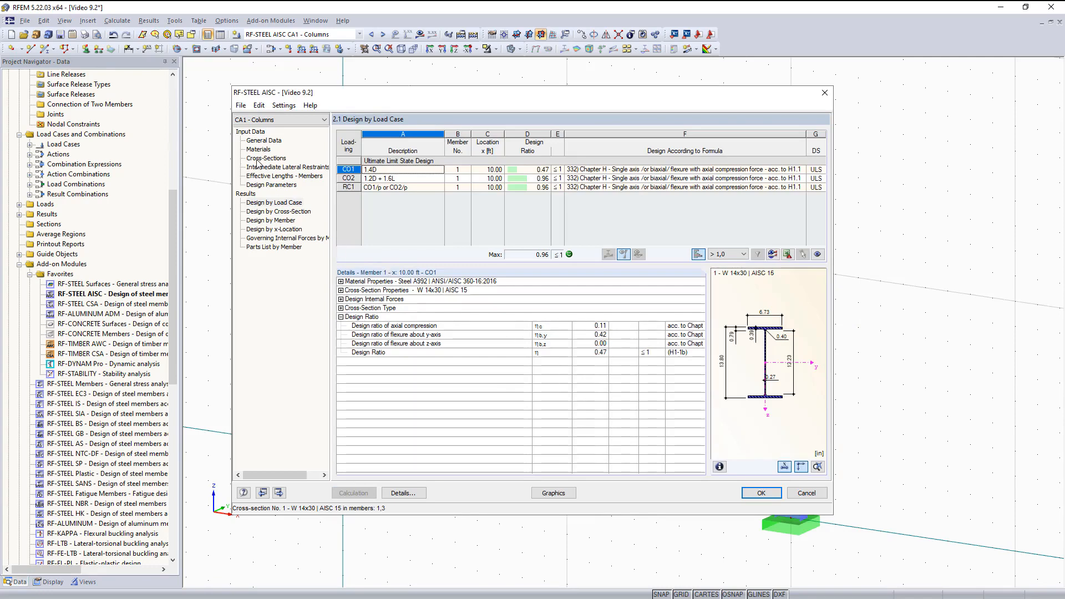
{"action": "left_click", "coordinate": [266, 159]}
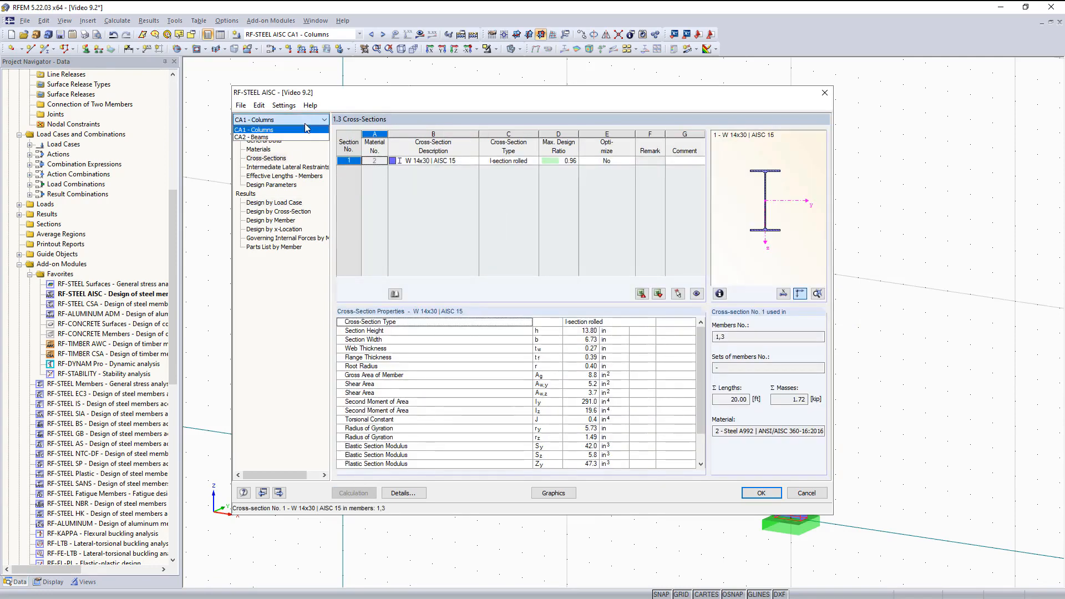
- Calculate the CA2 - Beams case with W 14x30, getting a serviceability deflection ratio of 1.07
{"action": "left_click", "coordinate": [266, 135]}
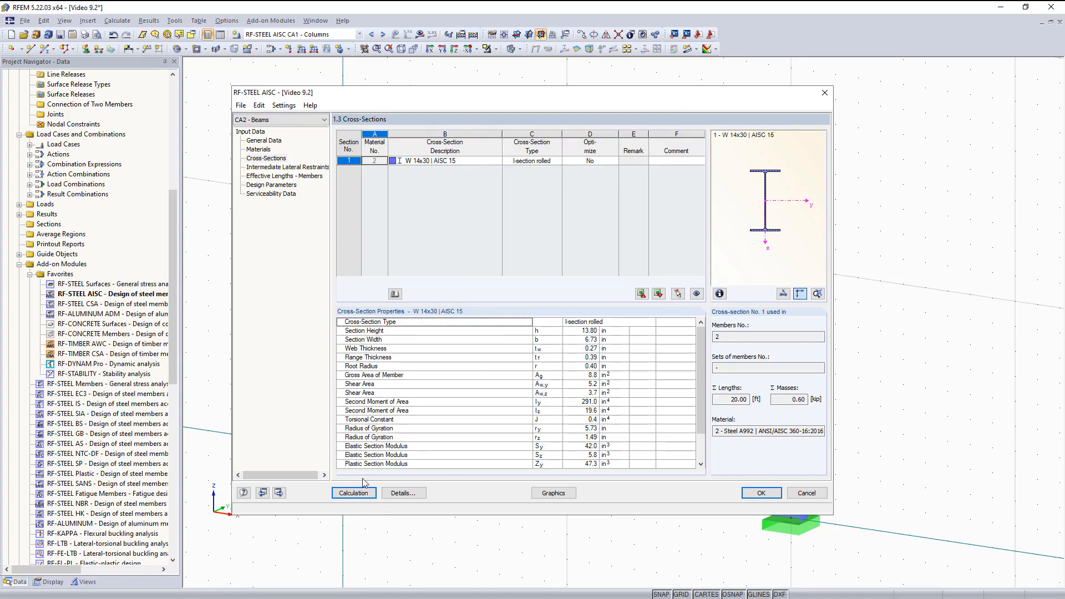
{"action": "left_click", "coordinate": [270, 193]}
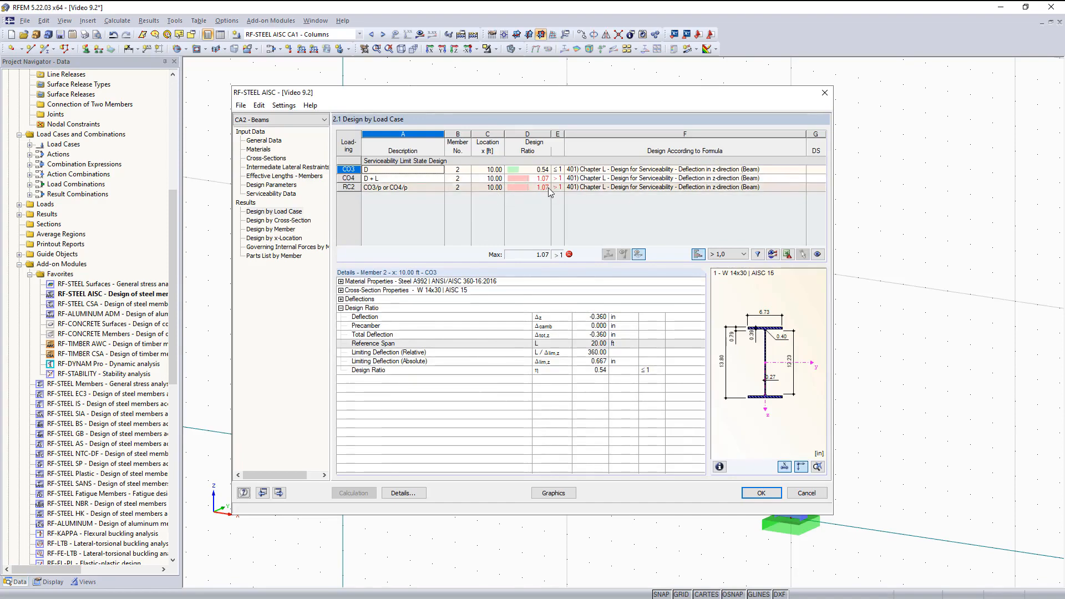
{"action": "mouse_move", "coordinate": [612, 186]}
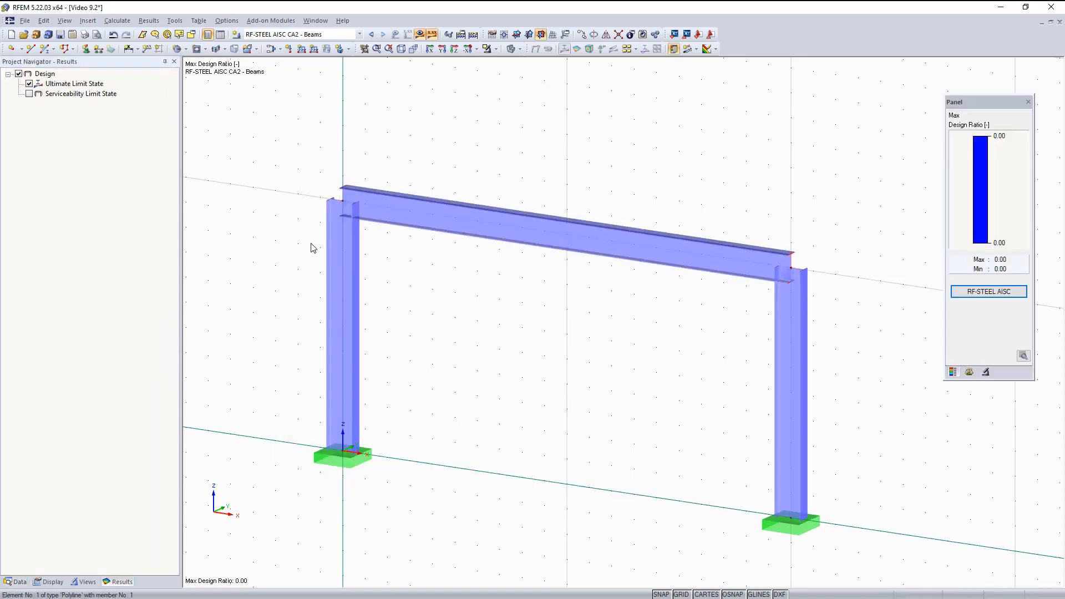
- Display the Serviceability Limit State ratio diagram peaking at 1.07, then reopen RF-STEEL AISC results
{"action": "left_click", "coordinate": [29, 84]}
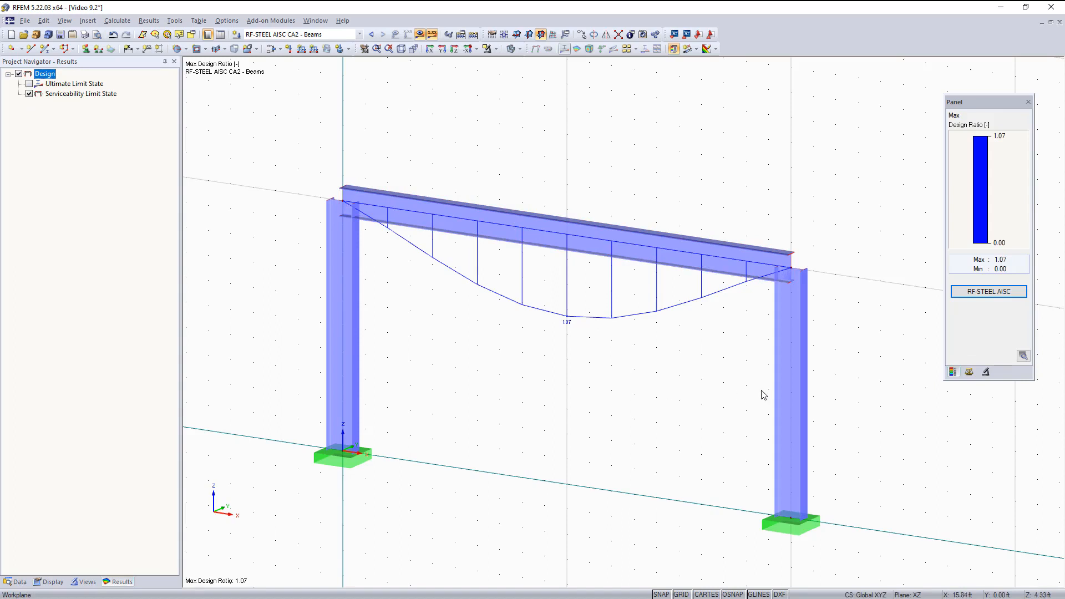
{"action": "left_click", "coordinate": [987, 292]}
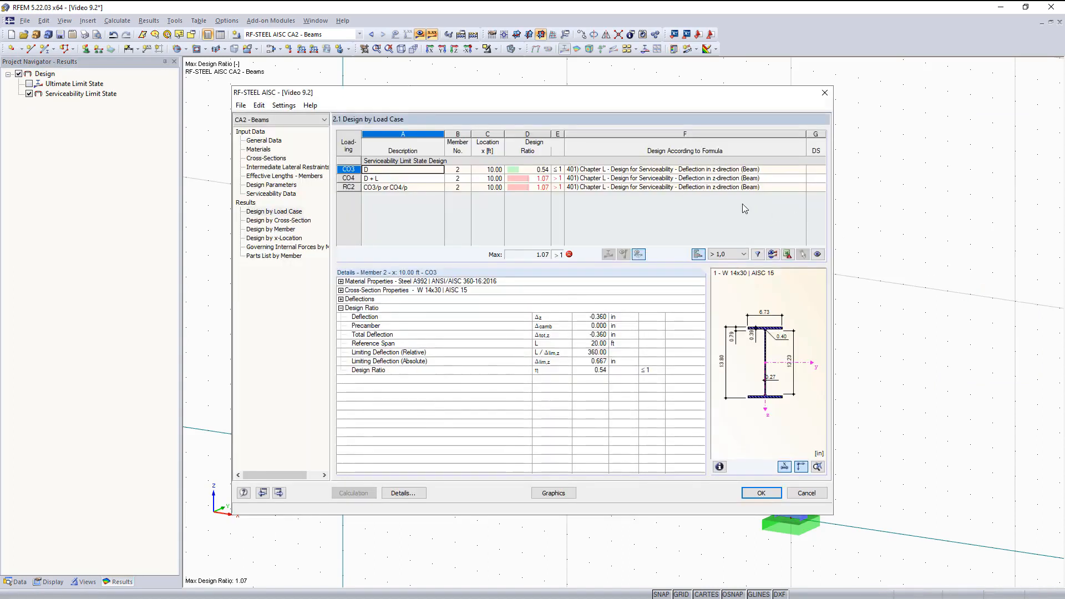
- Review RC2's 0.716 in deflection at ratio 1.07, then go to the W 14x30 cross-section input
{"action": "left_click", "coordinate": [401, 177]}
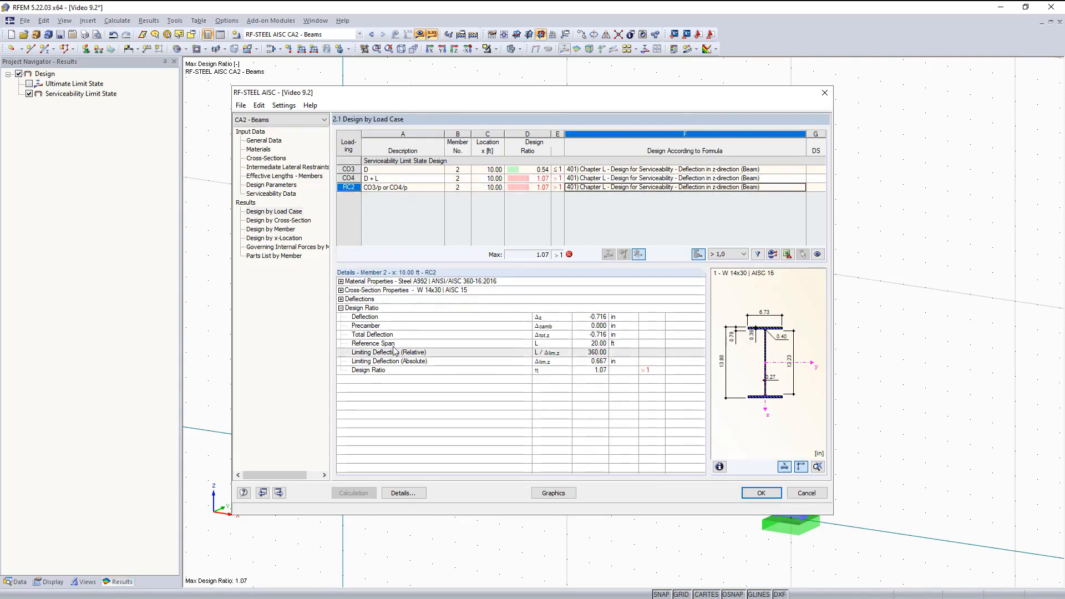
{"action": "left_click", "coordinate": [266, 158]}
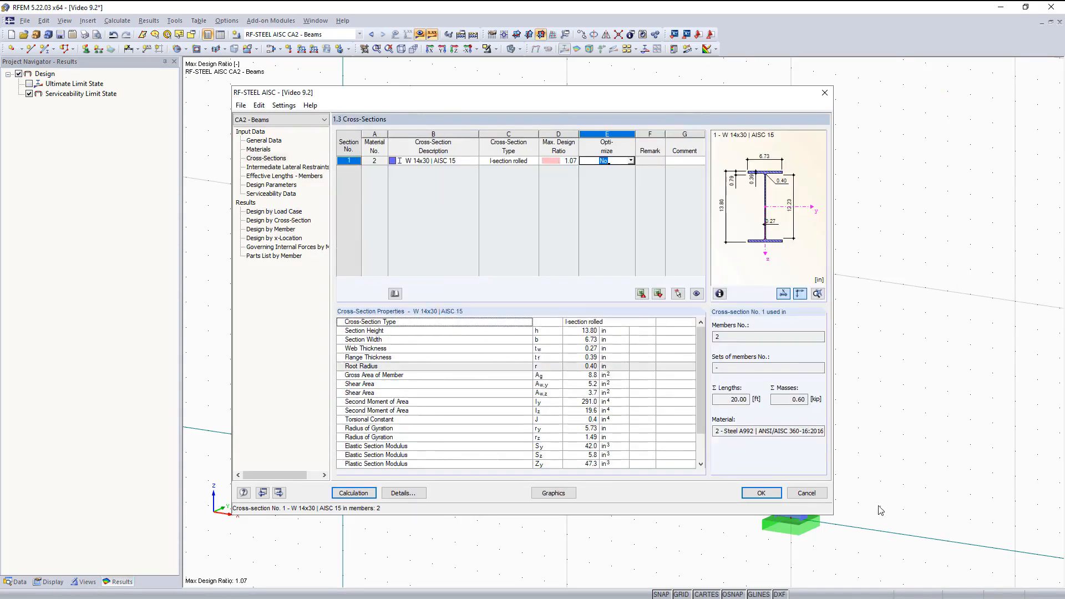